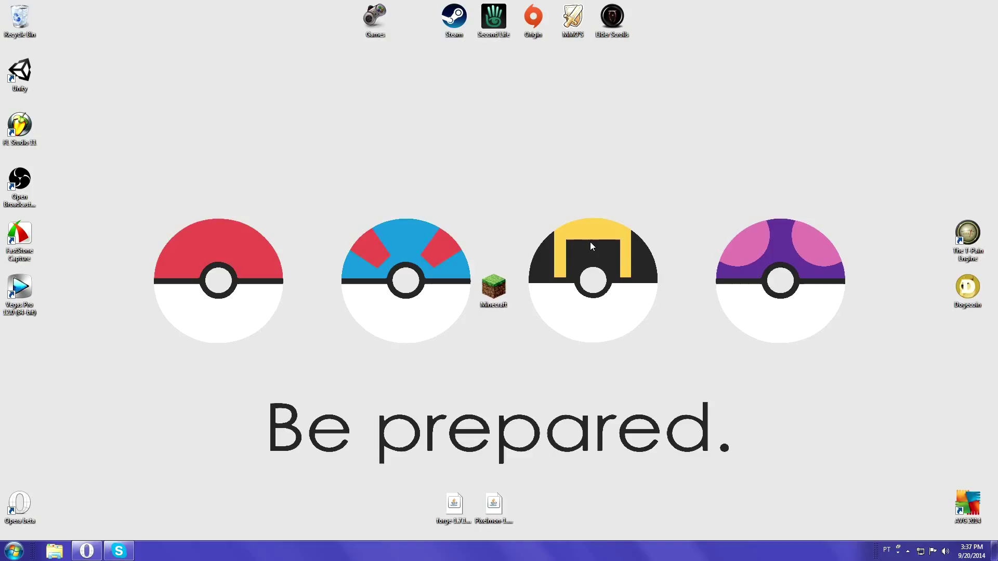
mouse_move(118, 550)
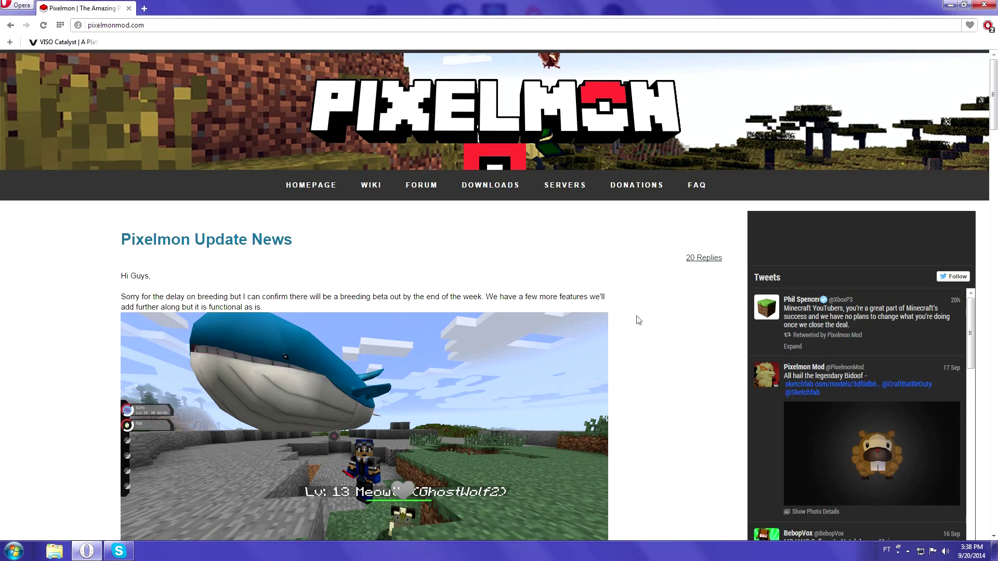
mouse_move(564, 185)
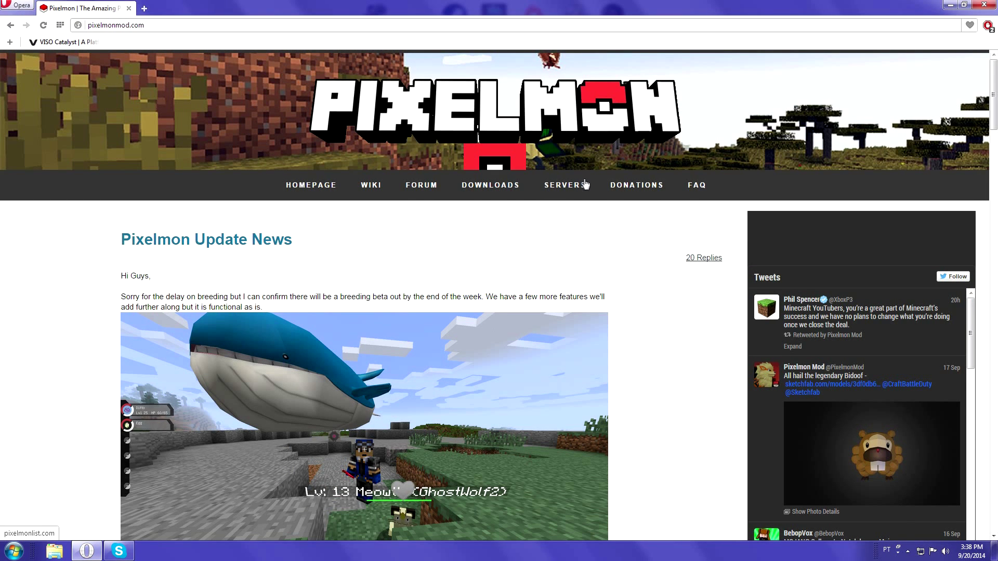
mouse_move(490, 185)
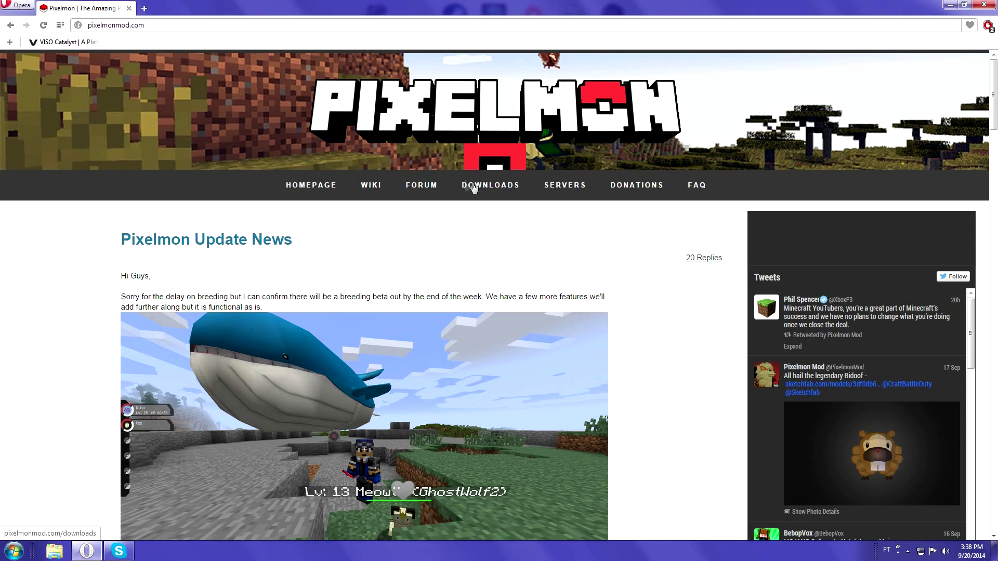
Step: Open the Pixelmon downloads page listing mod versions and sidemods
click(490, 185)
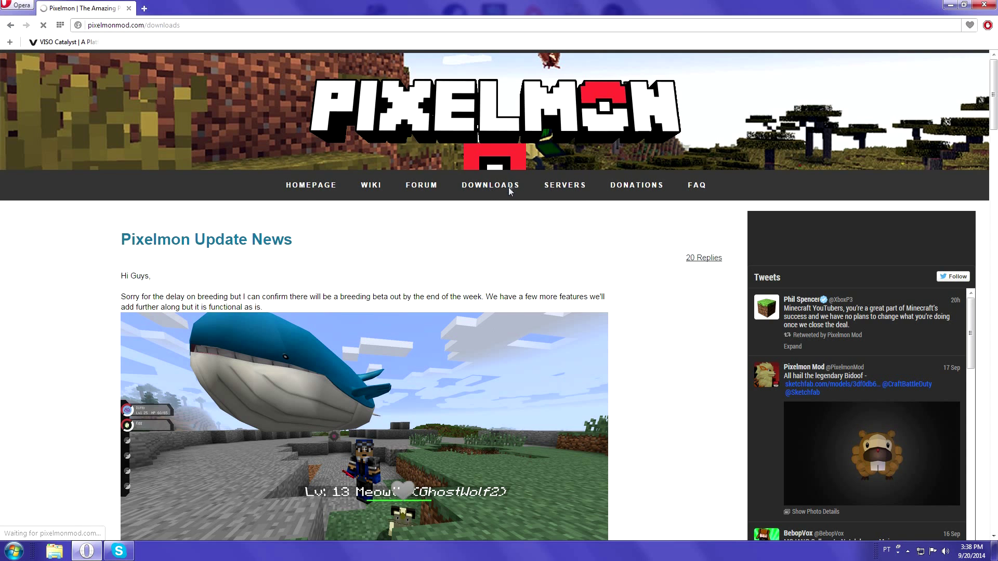
click(490, 185)
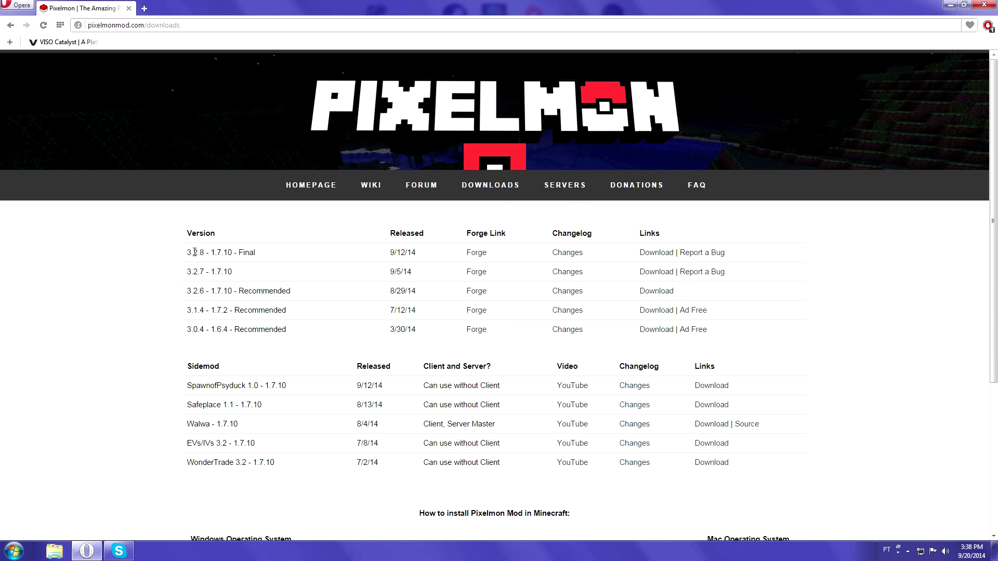
mouse_move(193, 272)
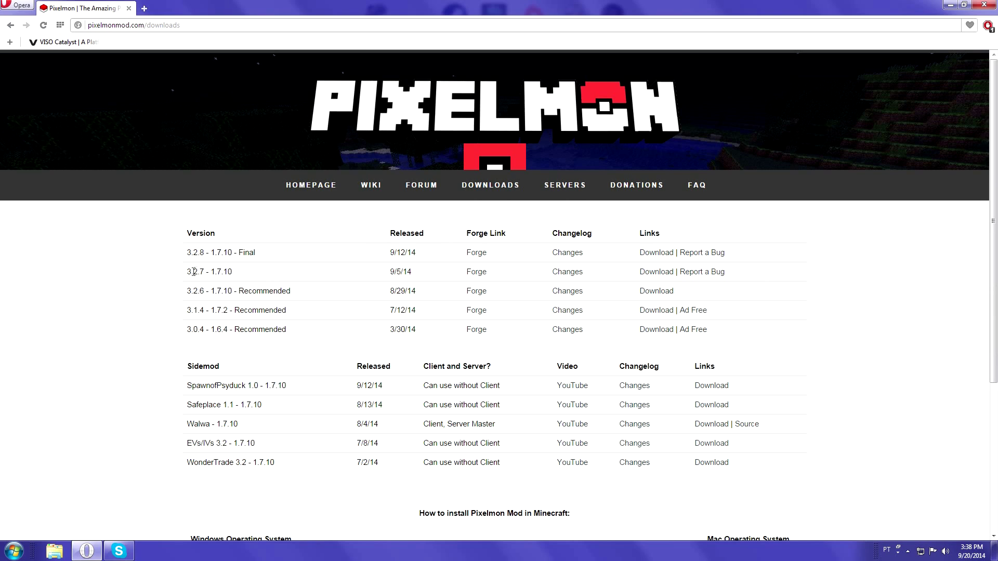
mouse_move(171, 300)
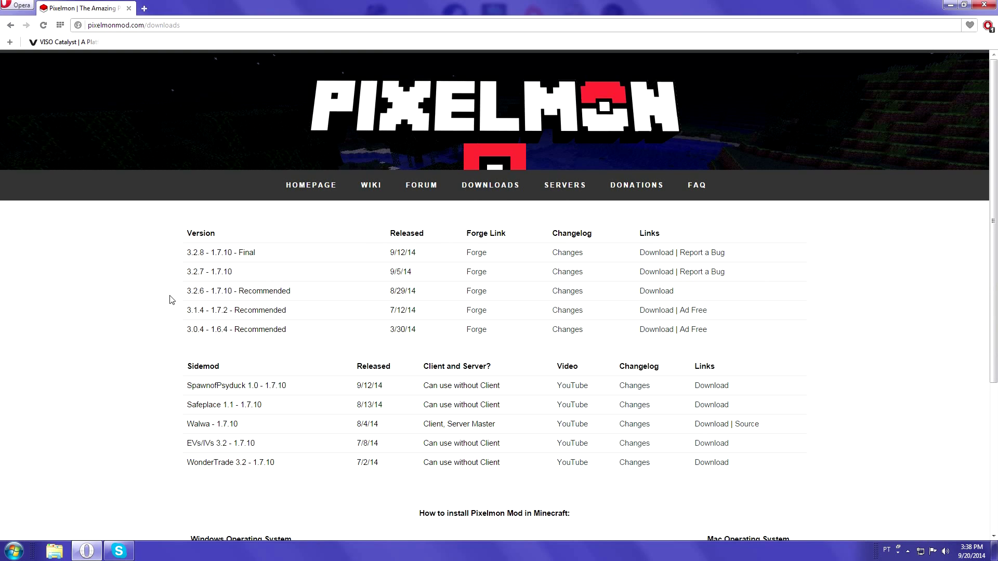
mouse_move(604, 264)
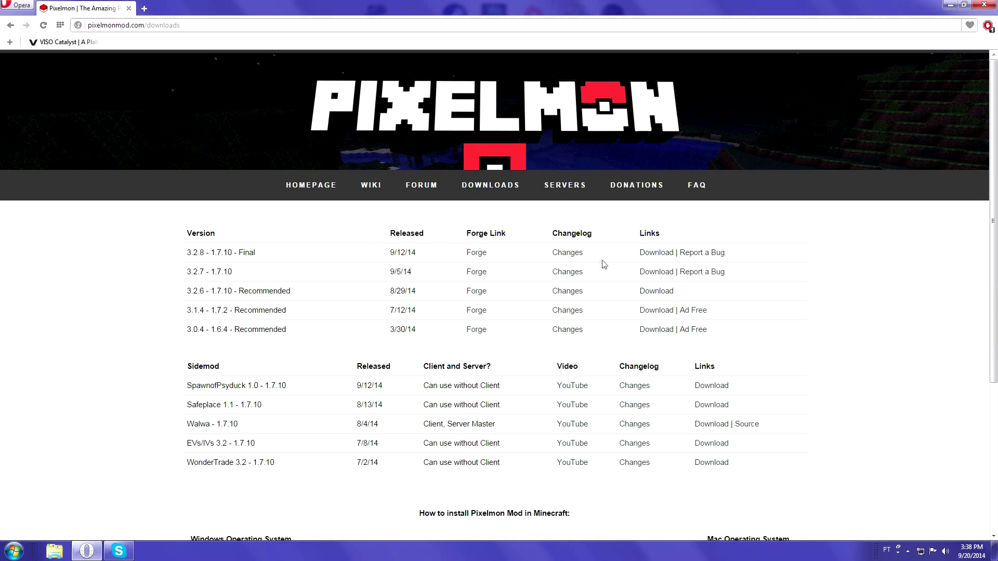
mouse_move(267, 256)
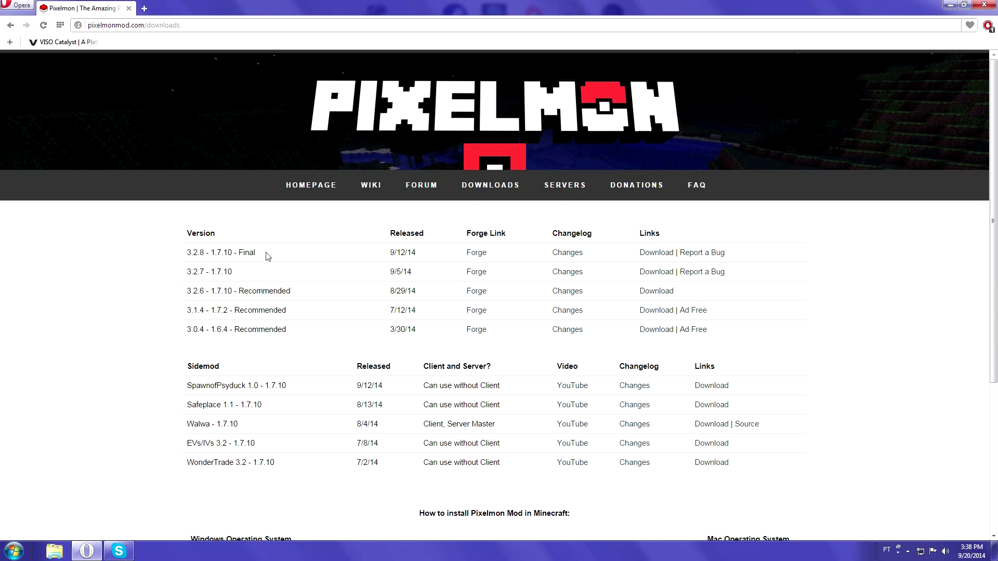
mouse_move(566, 272)
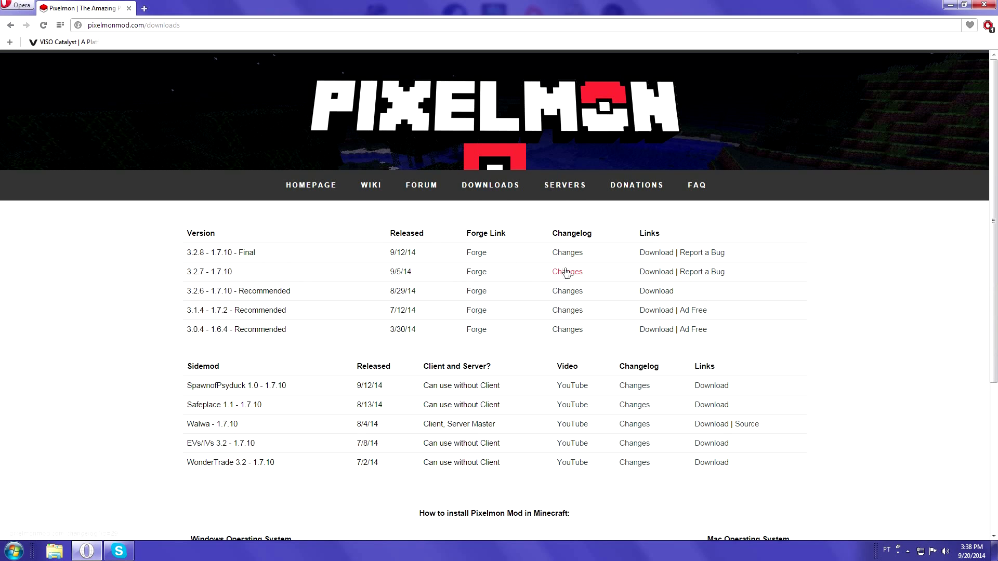
mouse_move(626, 255)
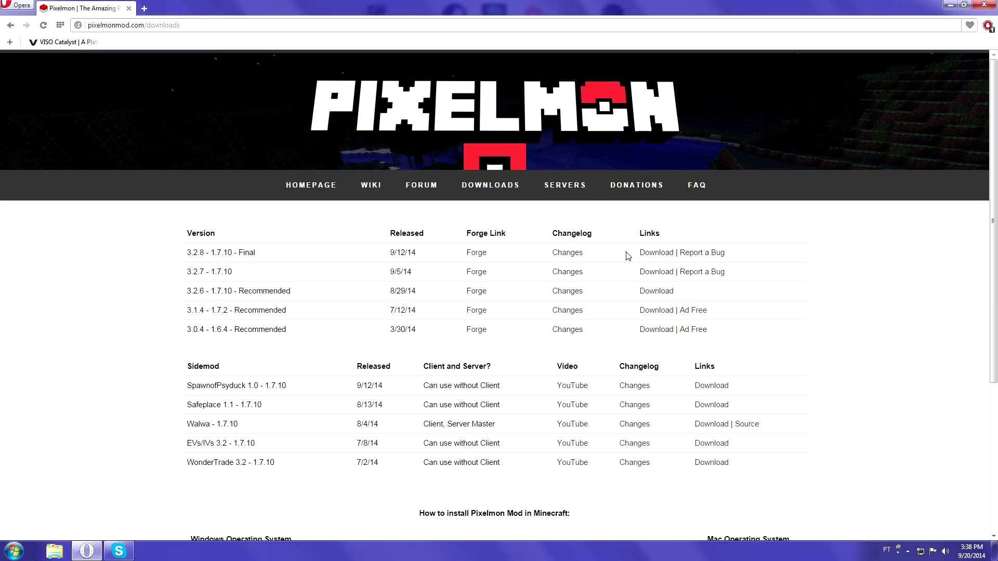
mouse_move(657, 252)
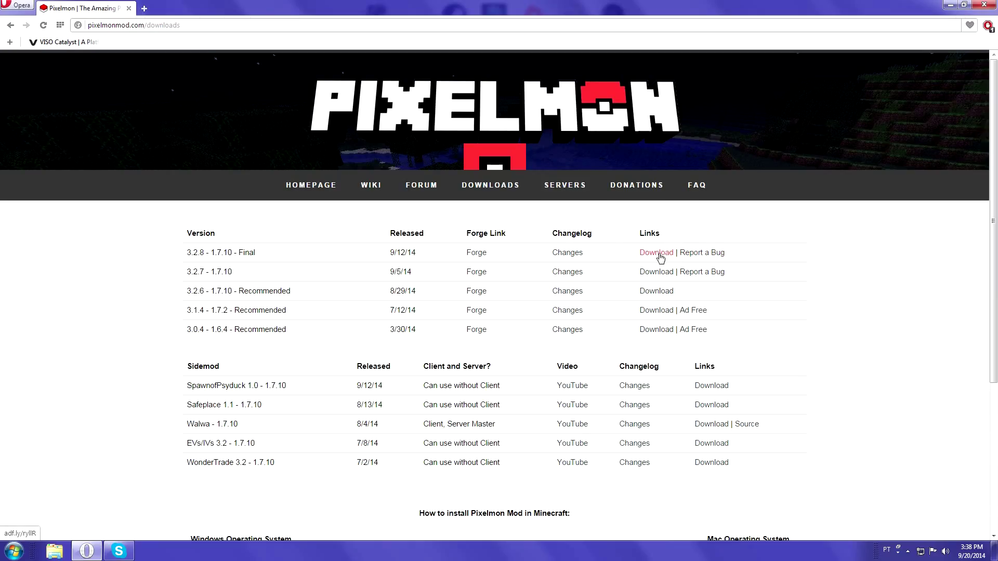
Step: Follow the 3.2.8 - 1.7.10 - Final link through adf.ly to the MediaFire page
click(656, 252)
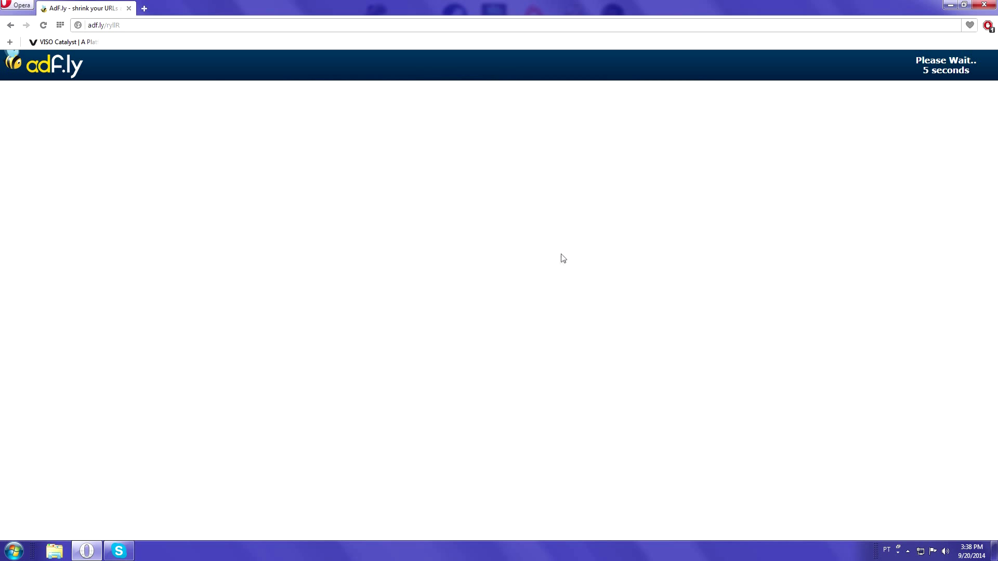
mouse_move(705, 175)
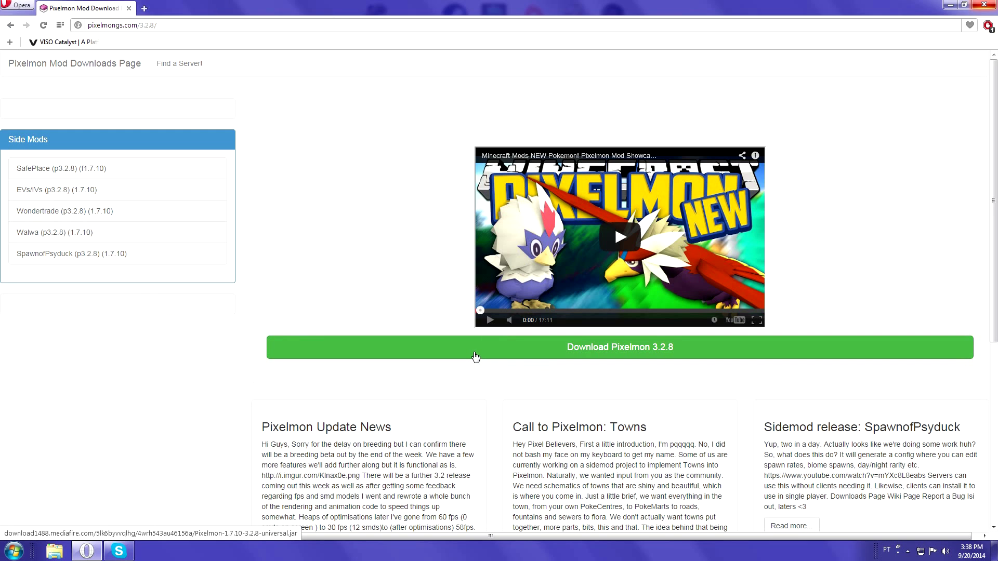
mouse_move(481, 352)
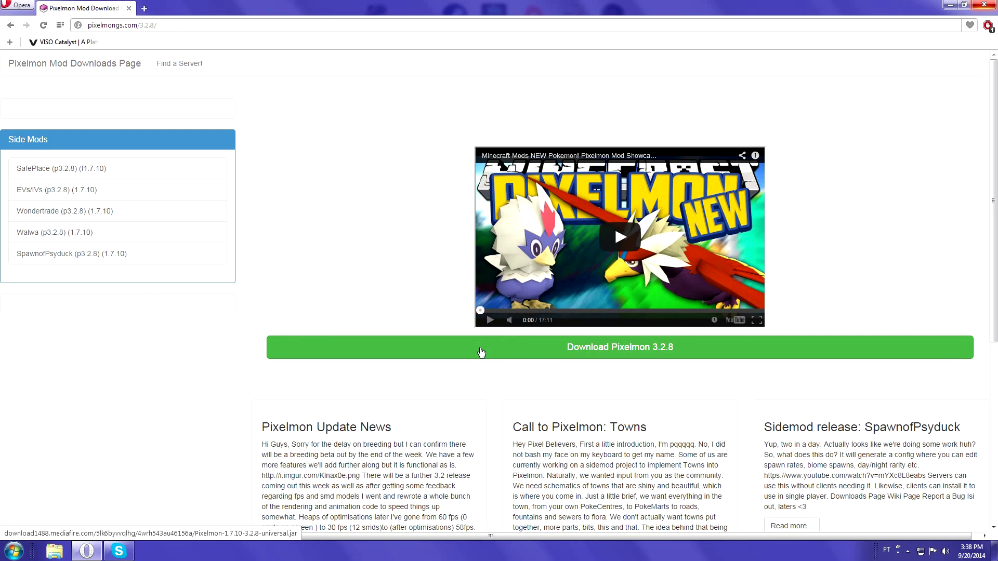
mouse_move(395, 312)
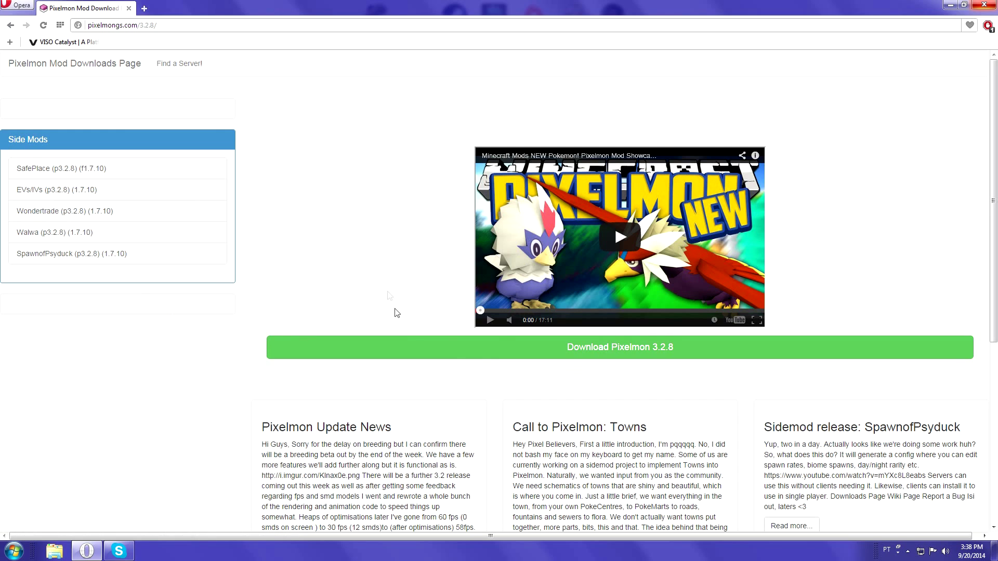
mouse_move(457, 348)
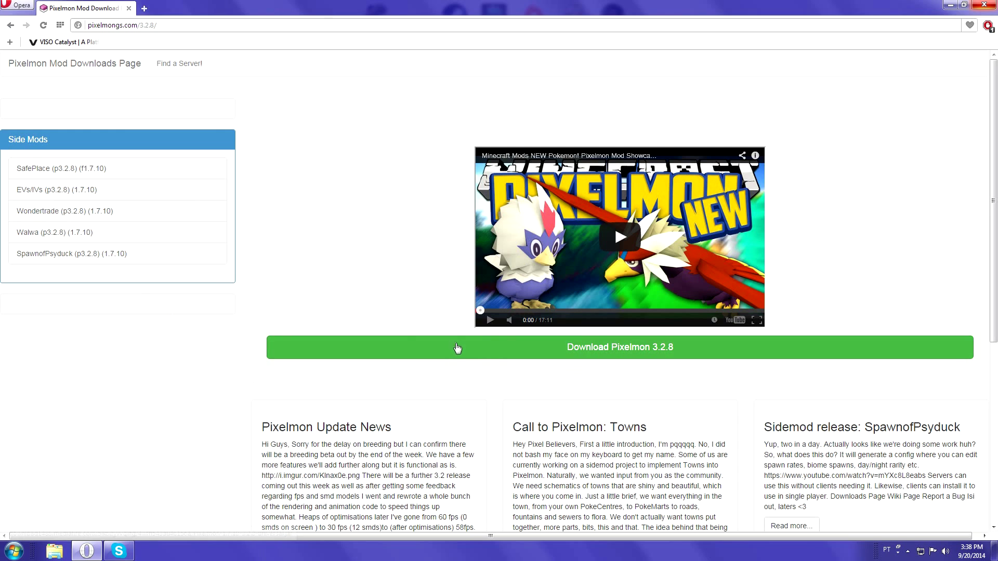
click(619, 347)
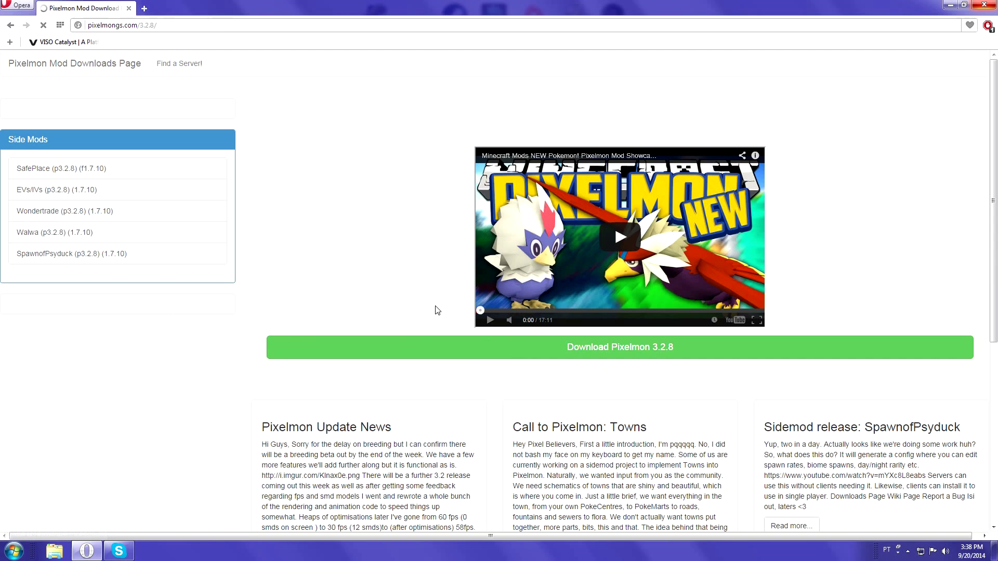
click(619, 346)
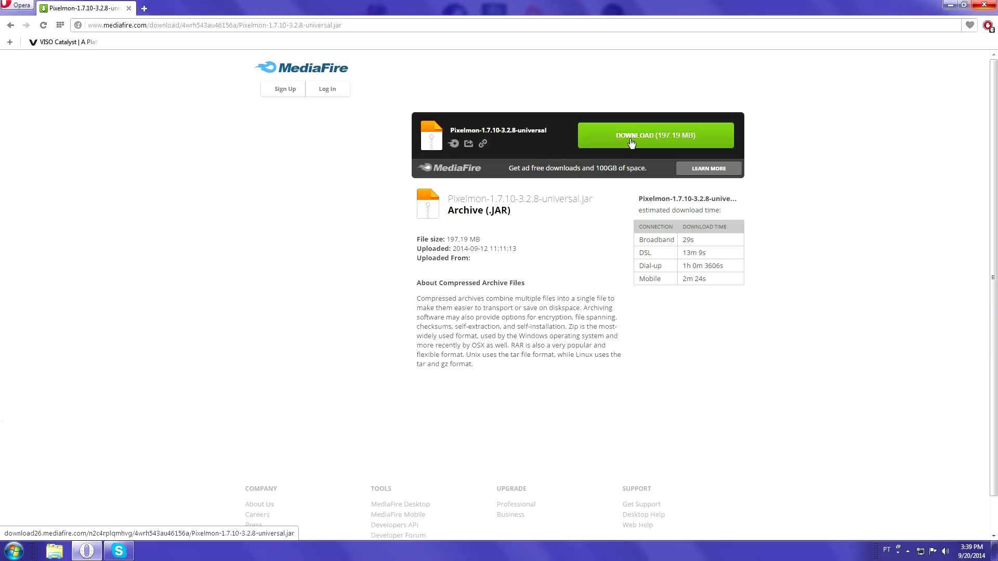
Step: Start the 197.19 MB Pixelmon universal jar download and check its progress
click(655, 135)
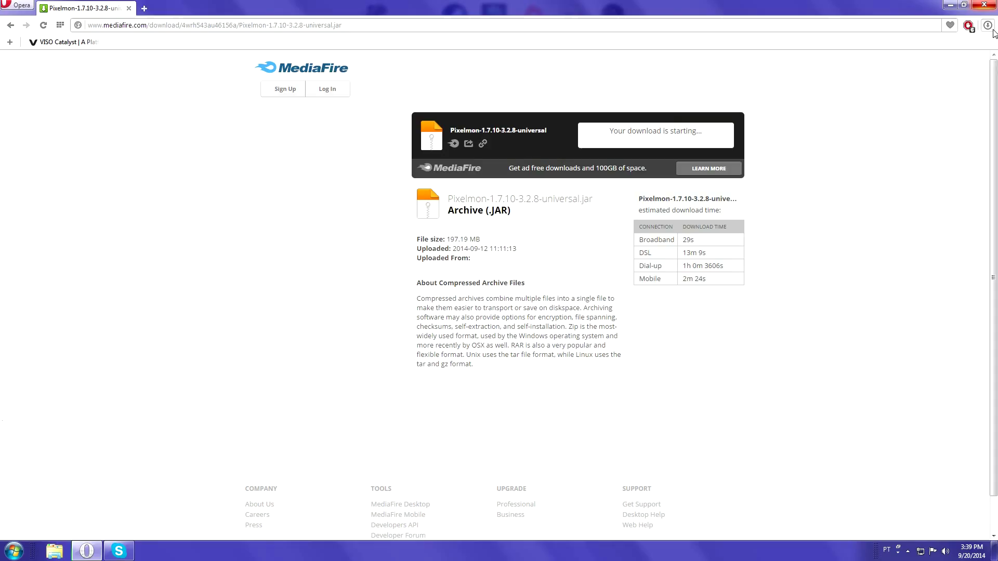
click(984, 26)
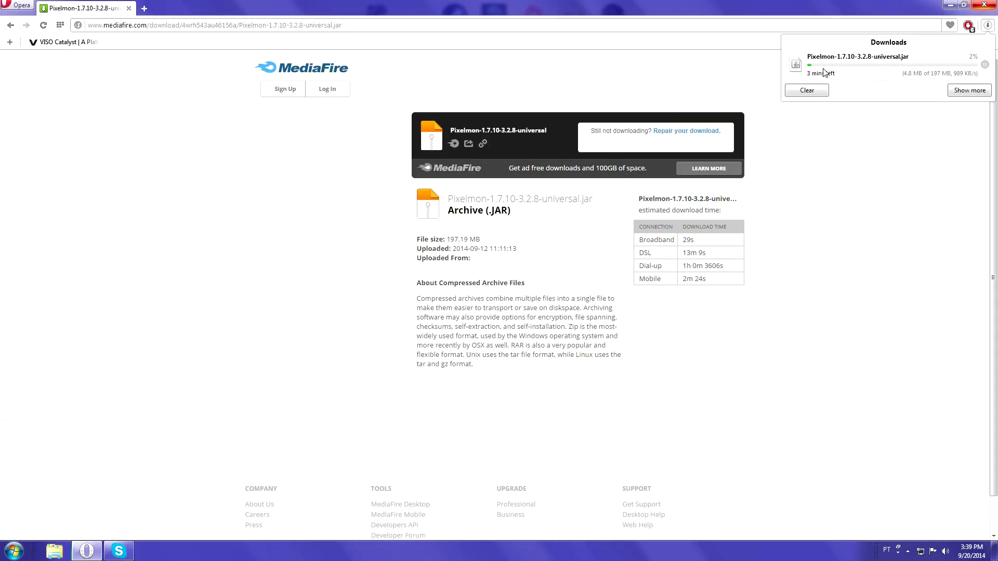
mouse_move(893, 108)
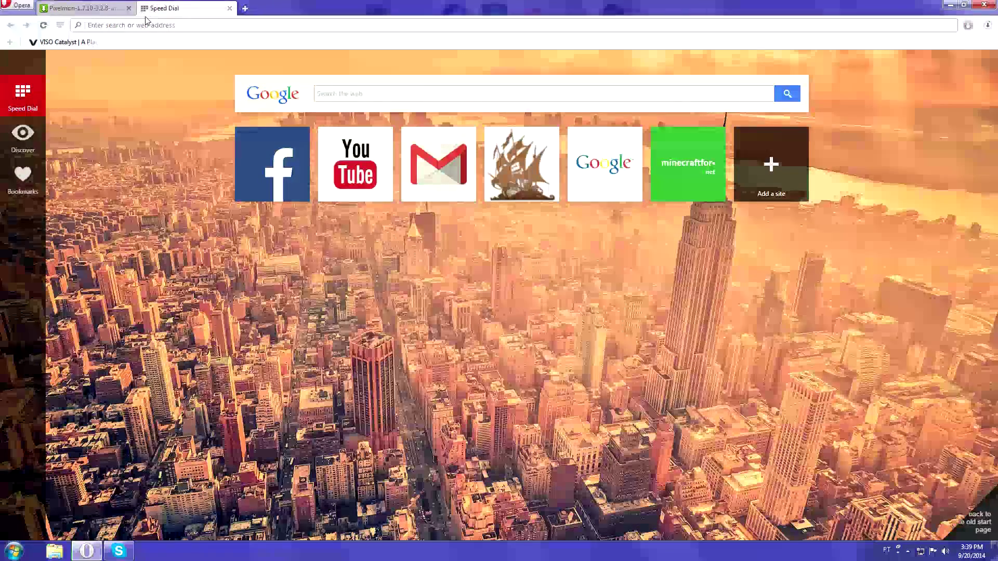
Step: Go to files.minecraftforge.net and follow the 1.7.10-Recommended Installer link to adf.ly
text(files.minecraftforge.net)
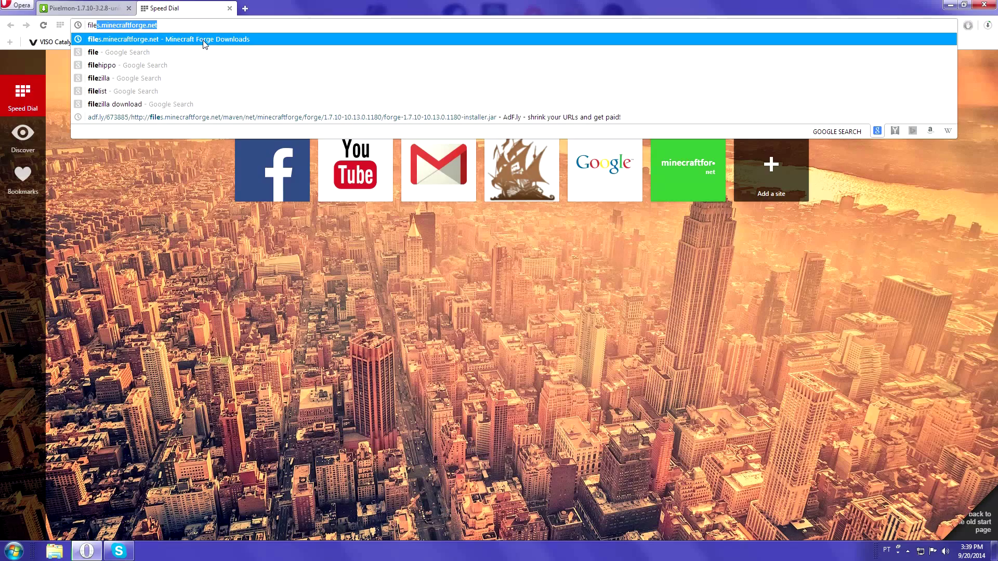
click(168, 39)
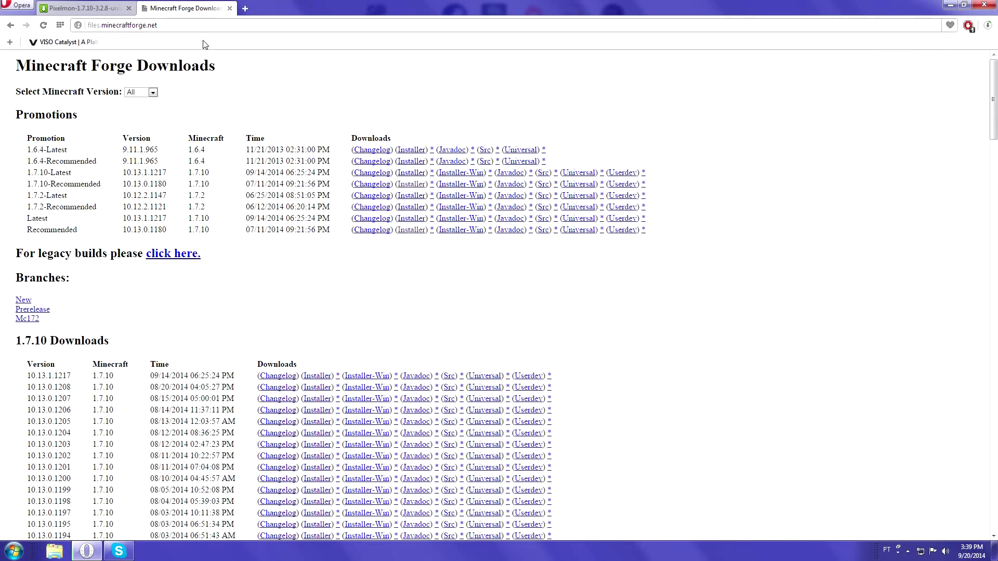
mouse_move(232, 194)
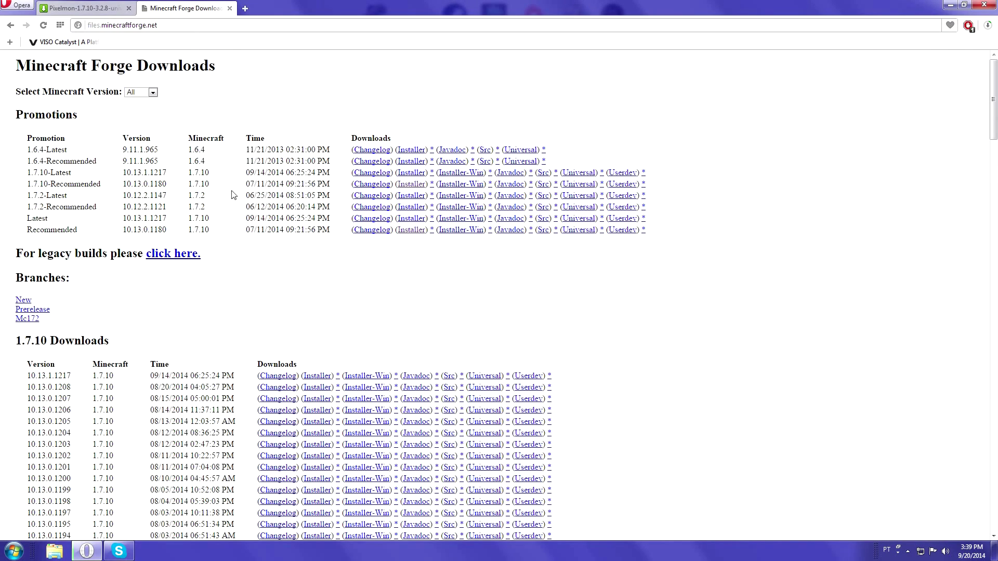
mouse_move(24, 184)
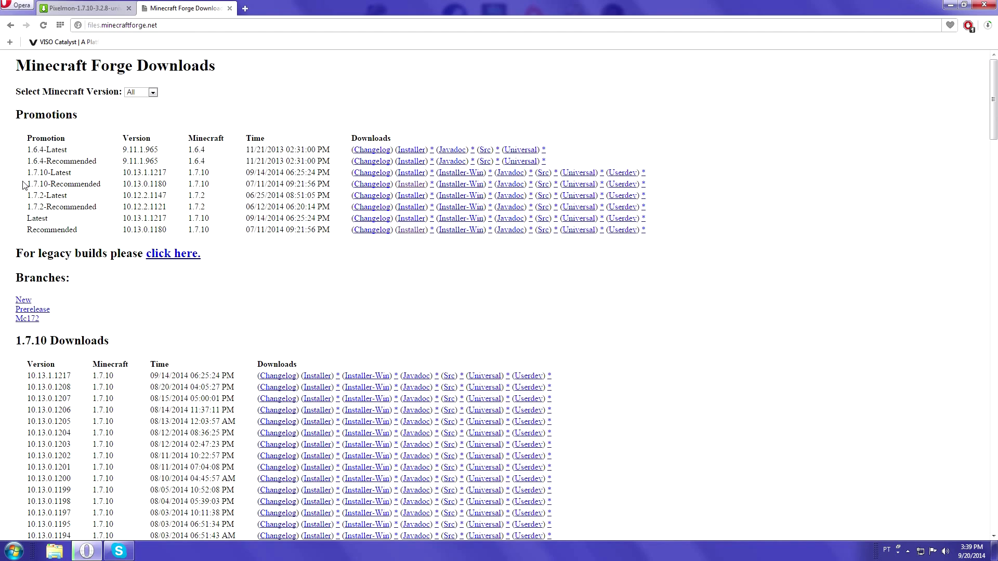
mouse_move(27, 183)
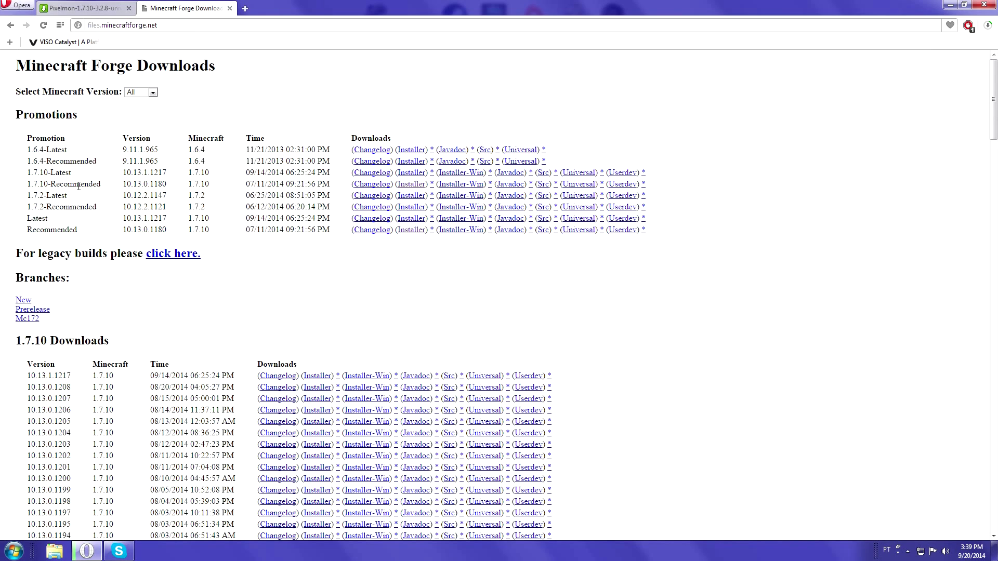
mouse_move(272, 184)
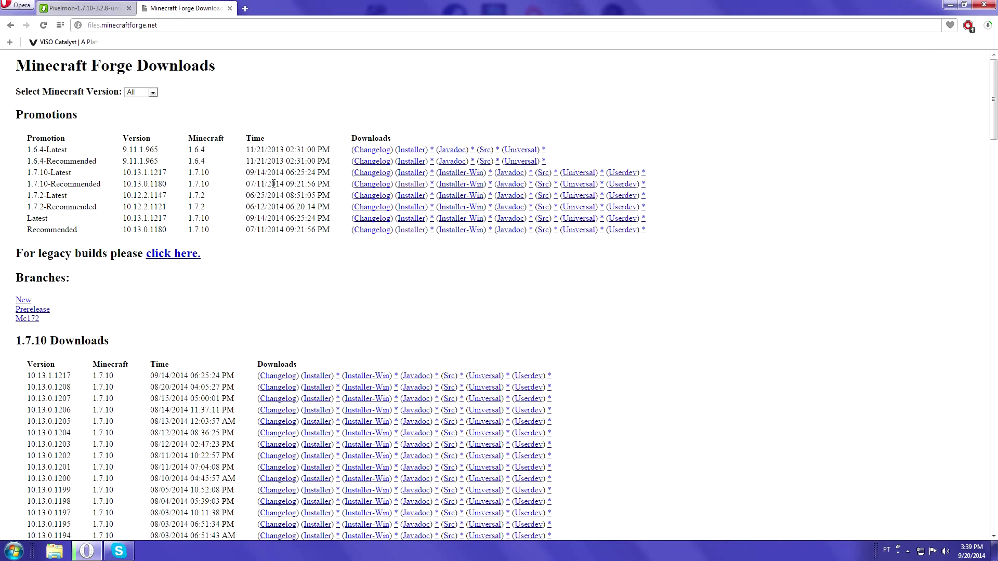
mouse_move(411, 184)
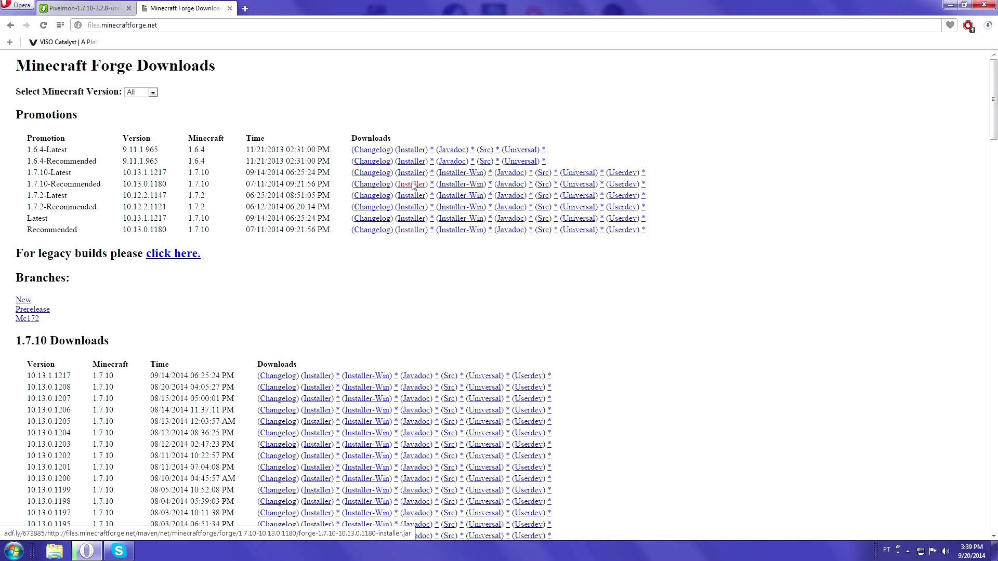
click(411, 184)
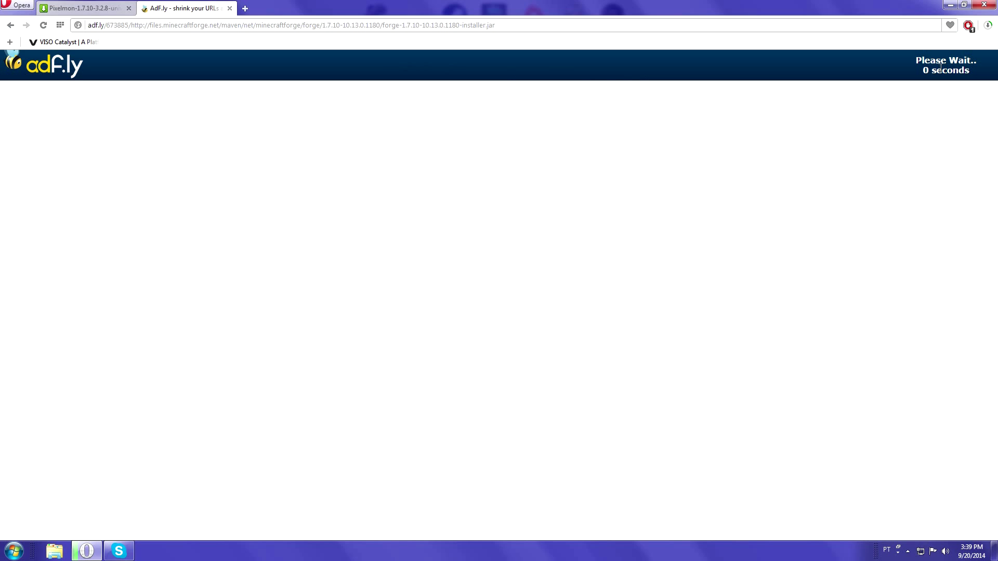
Step: Skip the adf.ly ad to download the Forge installer, then minimize Opera
click(987, 25)
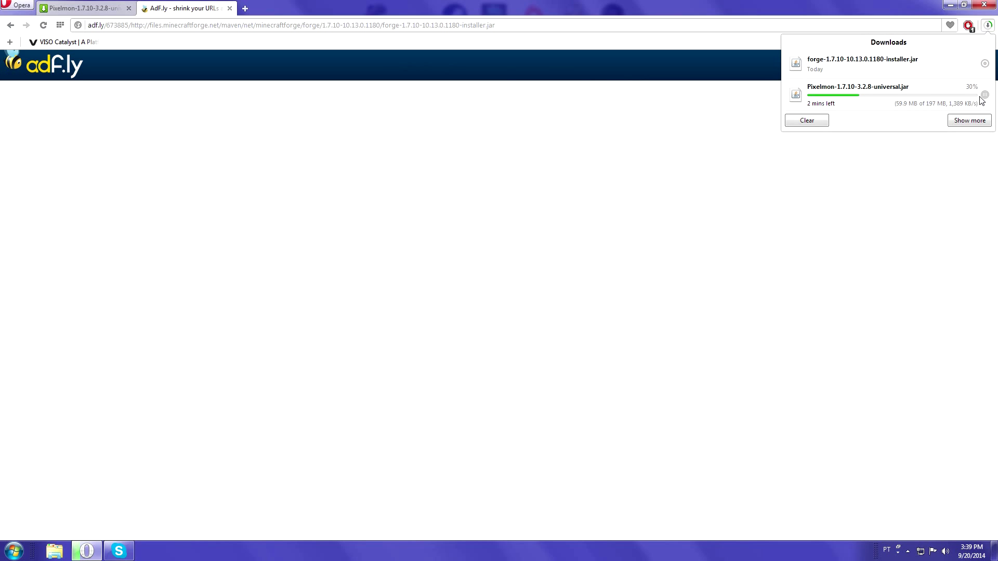
mouse_move(806, 120)
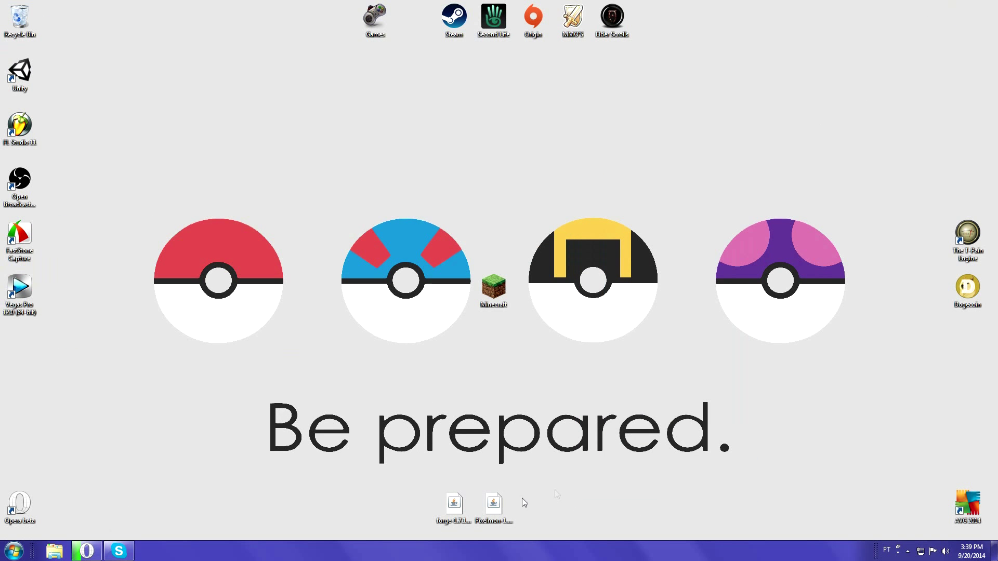
mouse_move(571, 426)
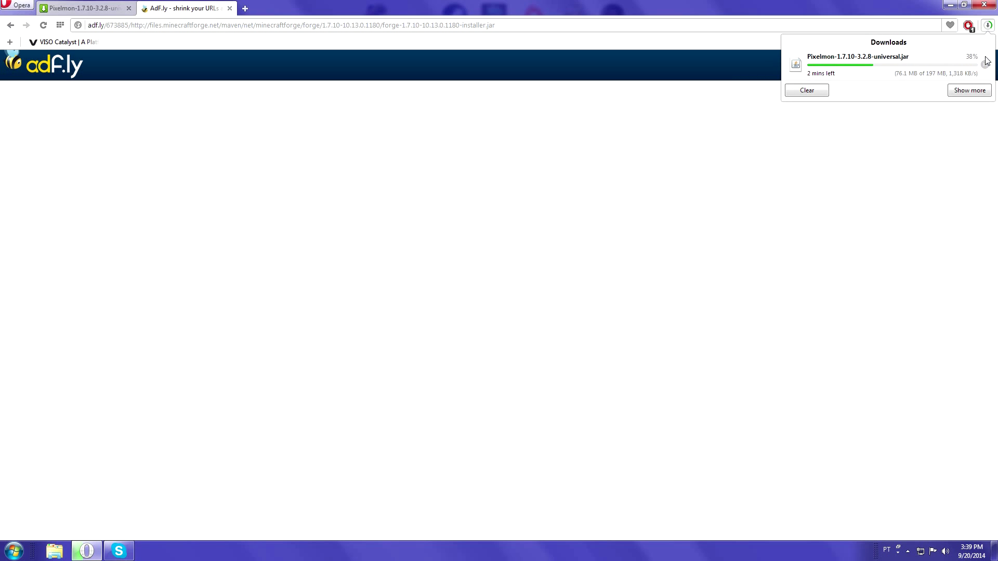
click(946, 6)
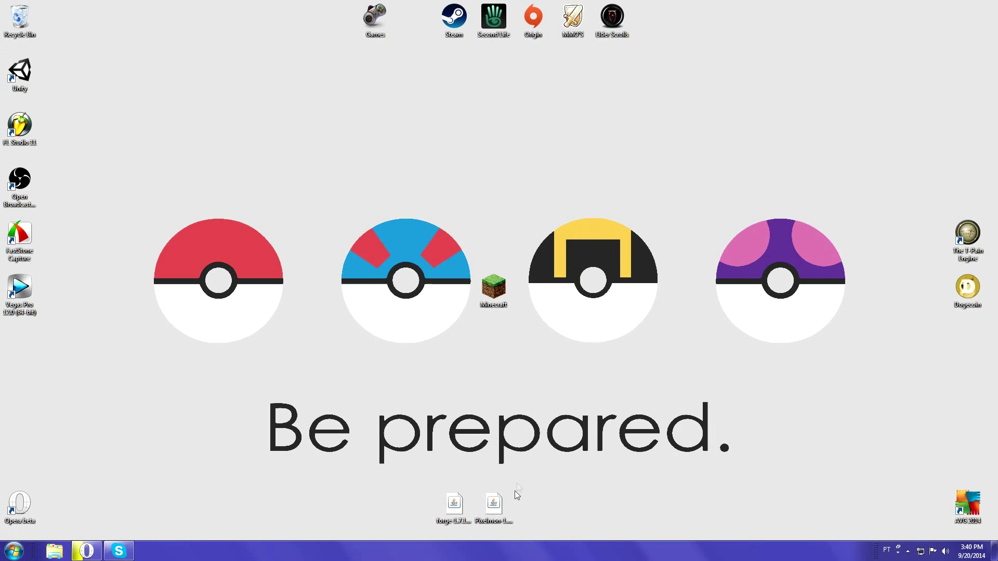
mouse_move(515, 467)
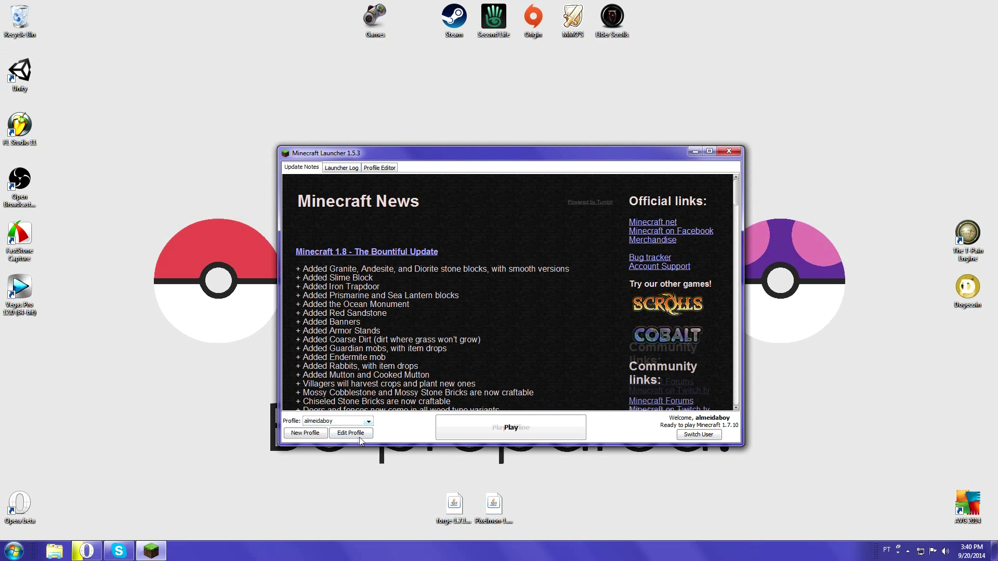
click(350, 433)
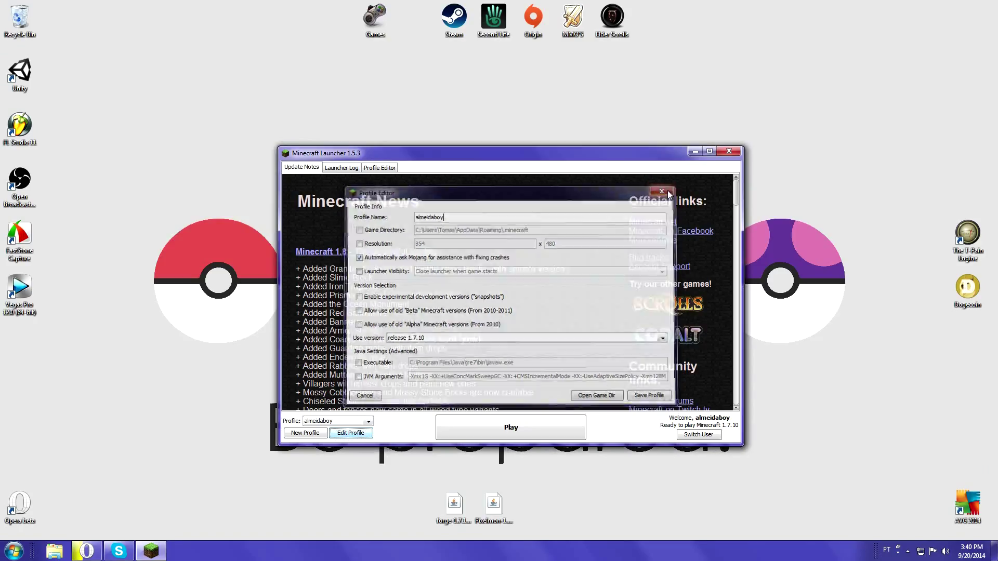
click(661, 192)
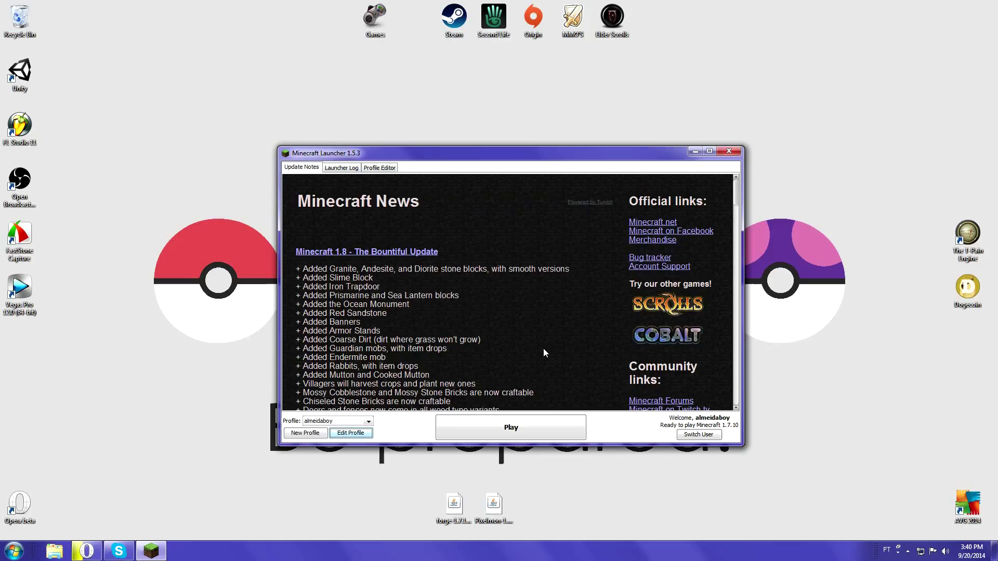
mouse_move(510, 436)
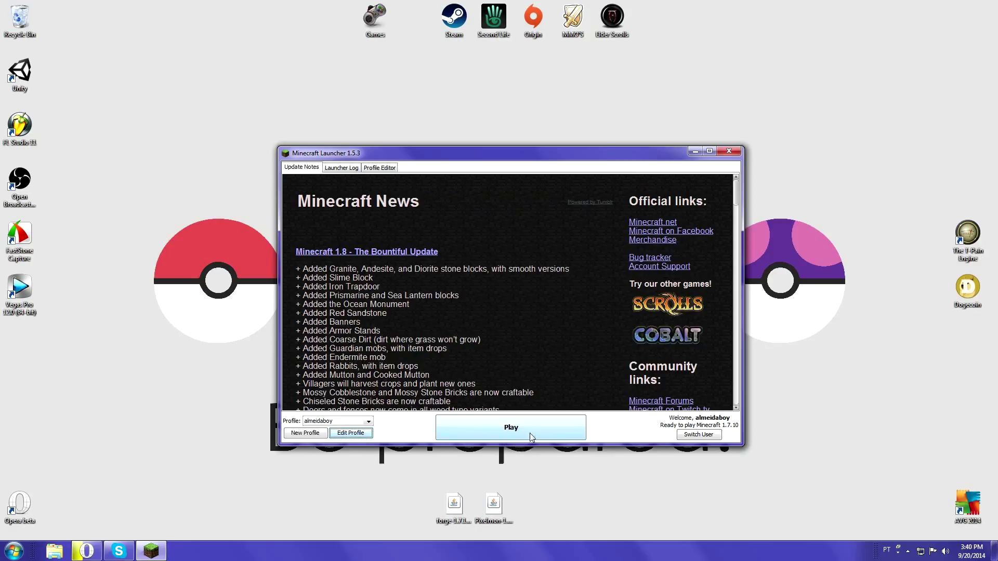
mouse_move(714, 431)
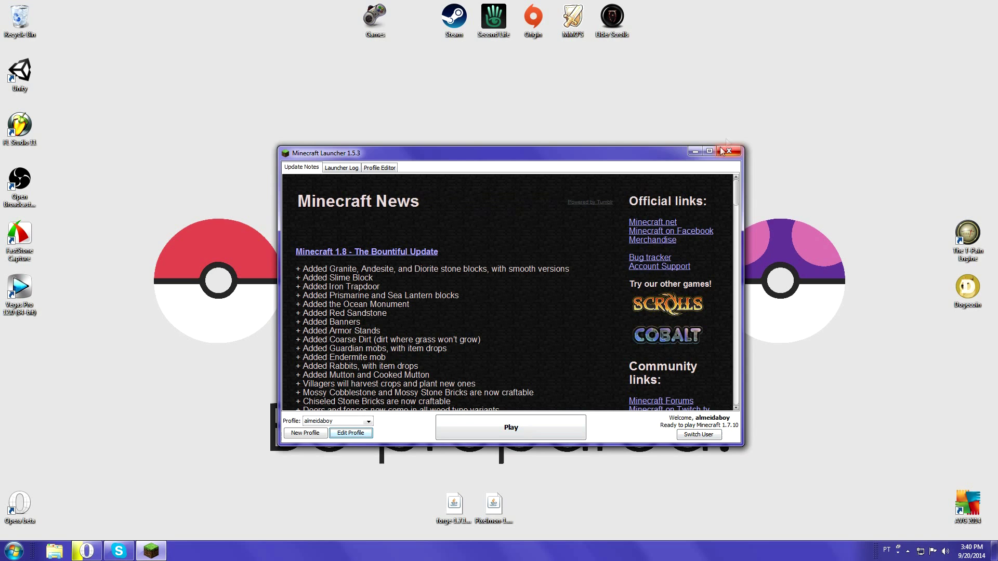
click(728, 151)
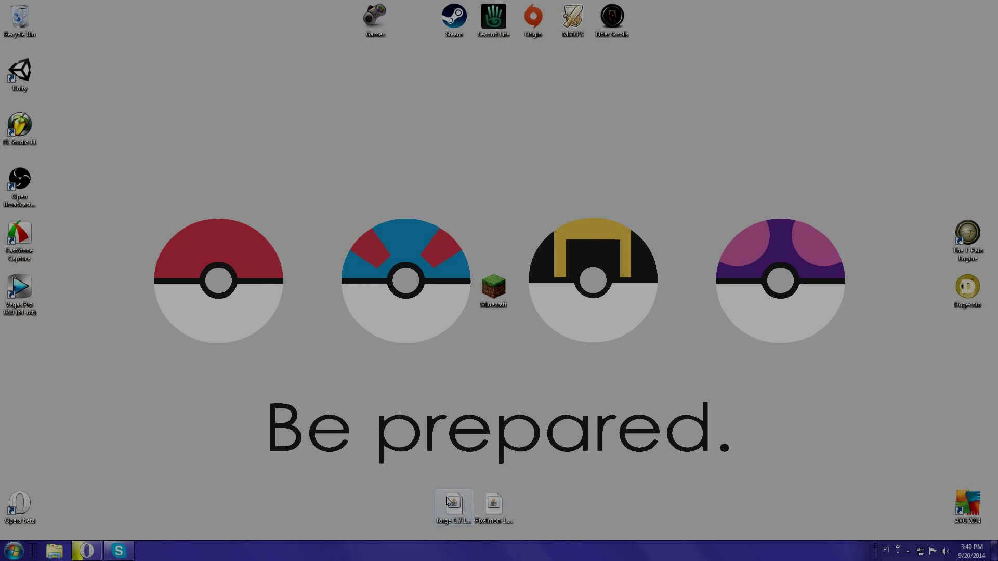
Step: Run the Forge 10.13.0.1180 installer with Install client and dismiss the completion notice
double_click(452, 504)
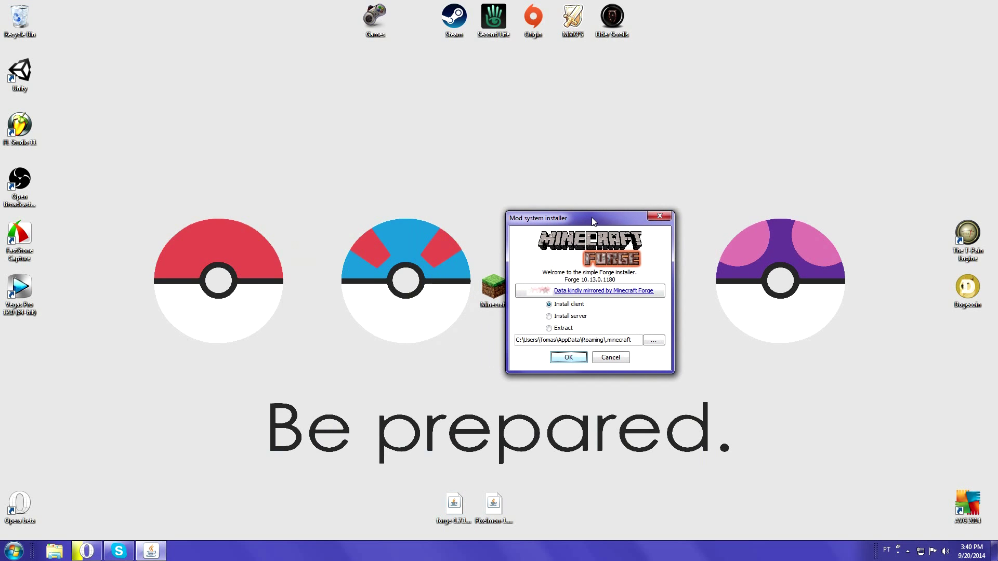
mouse_move(556, 312)
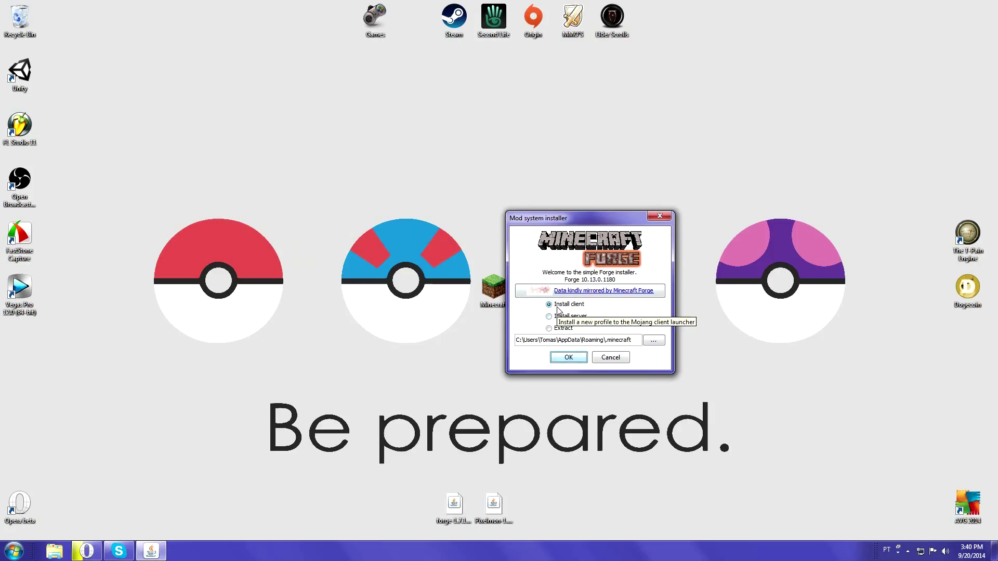
mouse_move(575, 343)
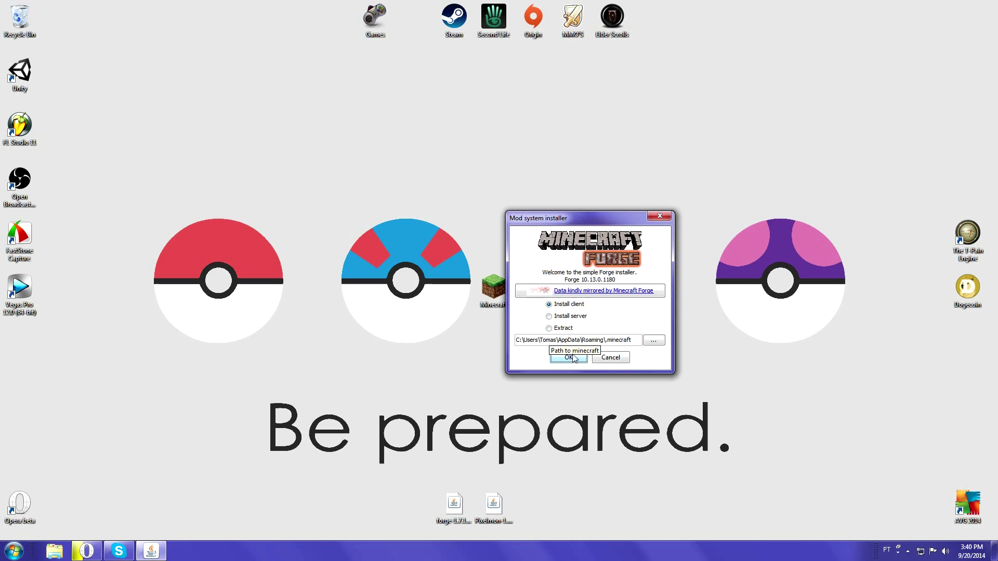
click(567, 357)
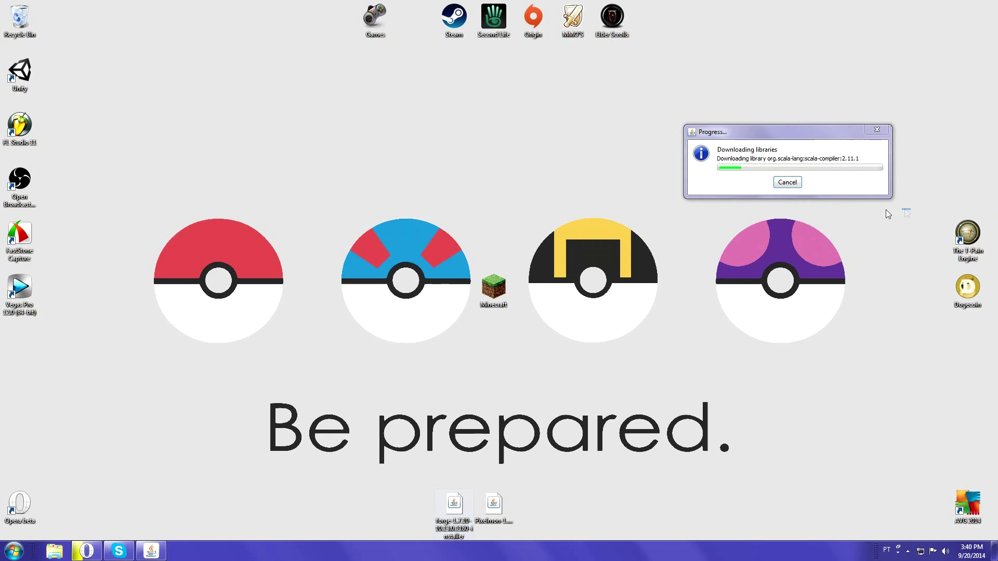
mouse_move(681, 86)
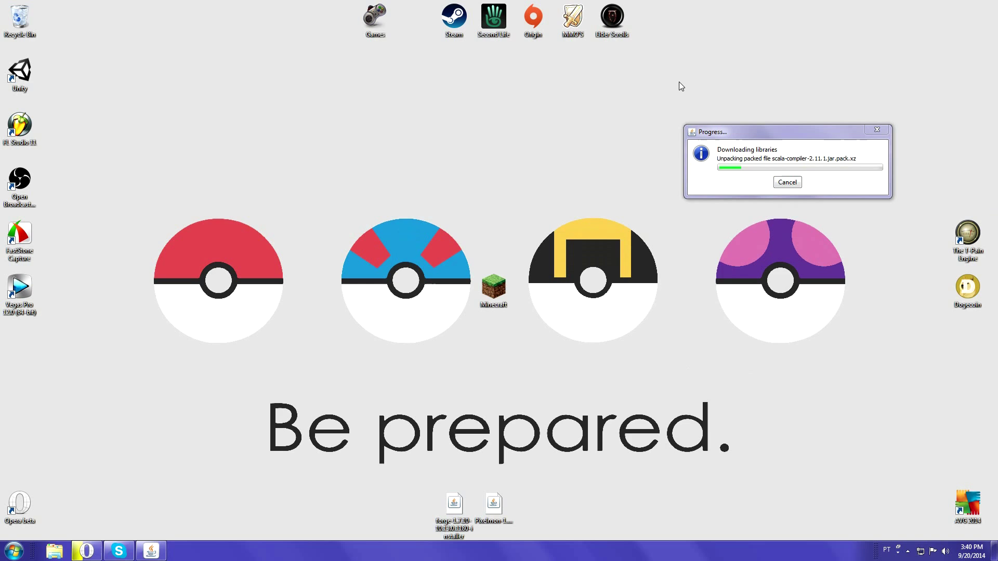
mouse_move(760, 99)
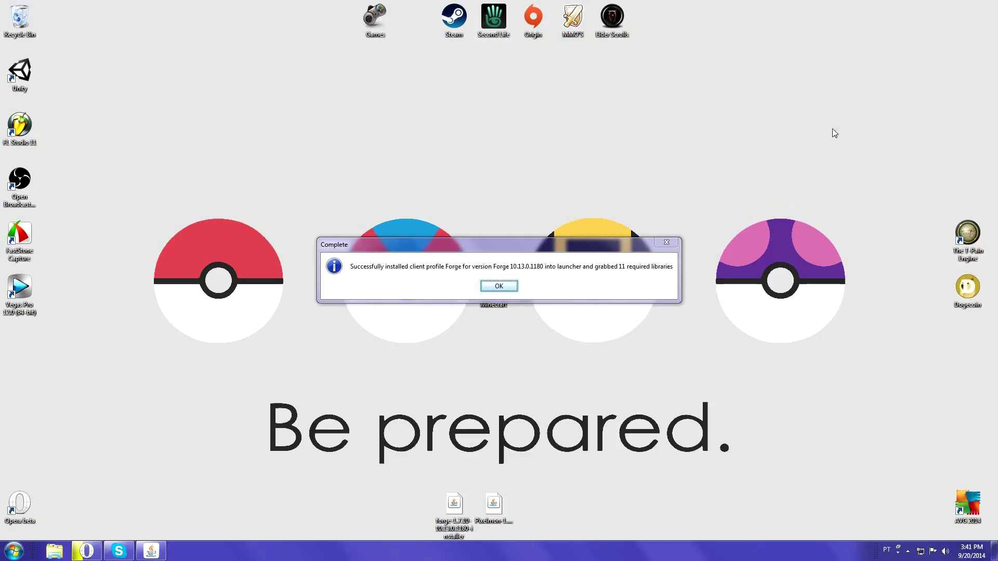
mouse_move(664, 325)
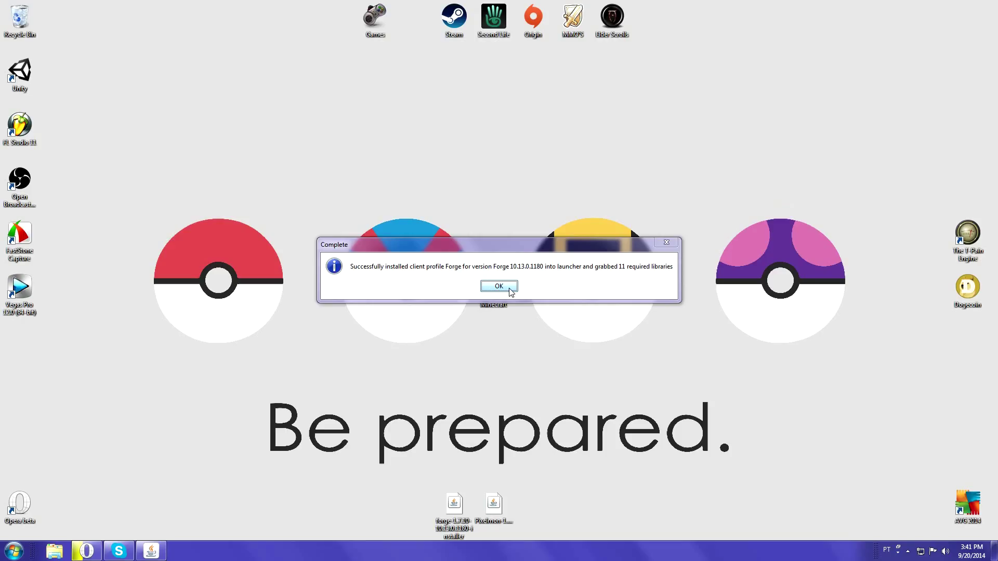
mouse_move(510, 288)
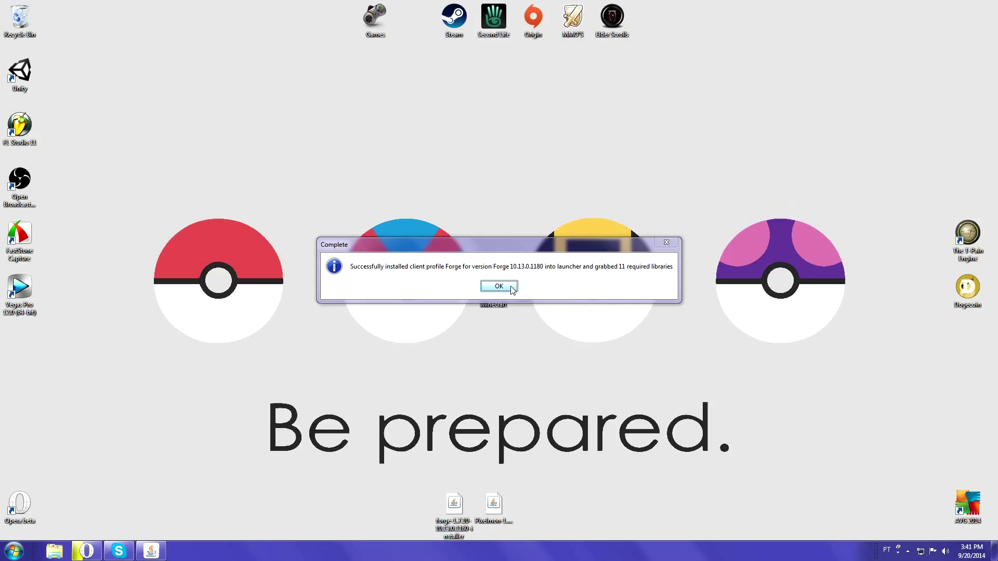
click(498, 285)
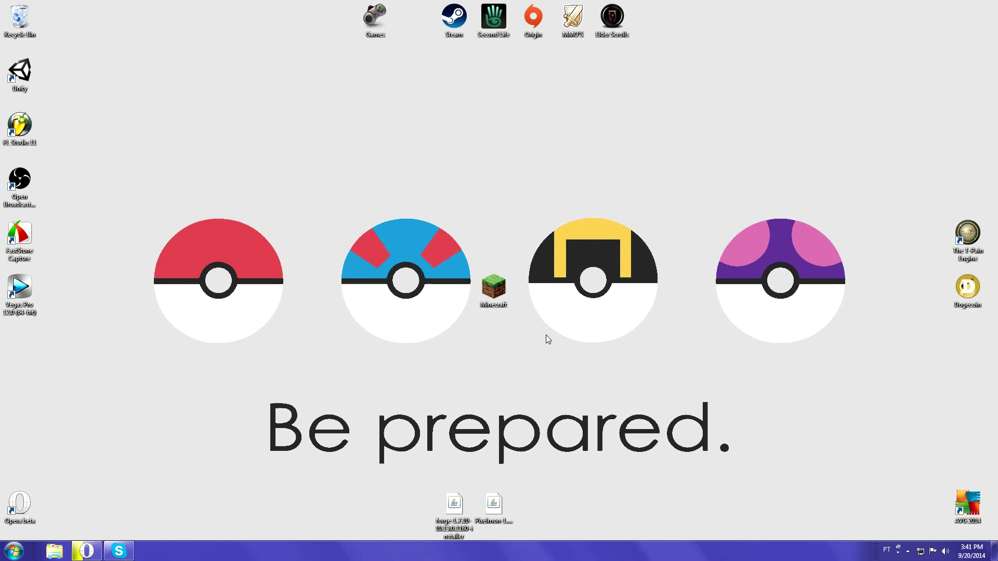
Step: Open the launcher from the Minecraft folder, select the Forge 1.7.10 profile, and play
double_click(493, 289)
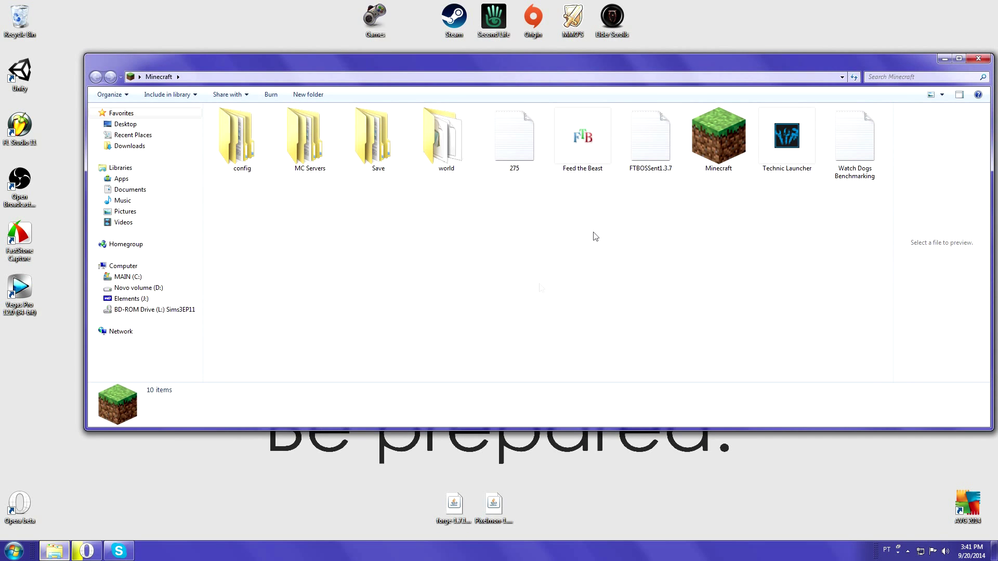
double_click(717, 136)
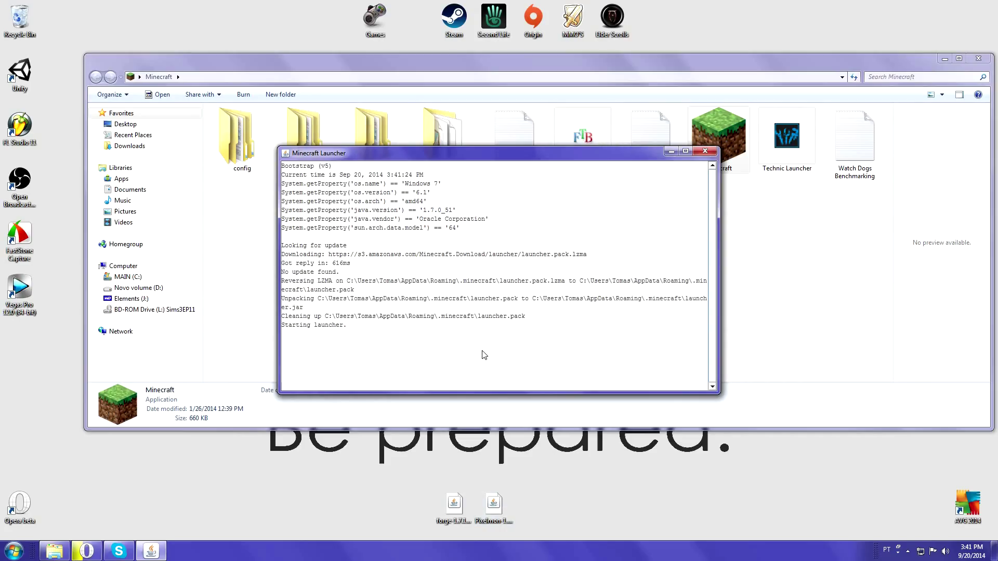
mouse_move(474, 163)
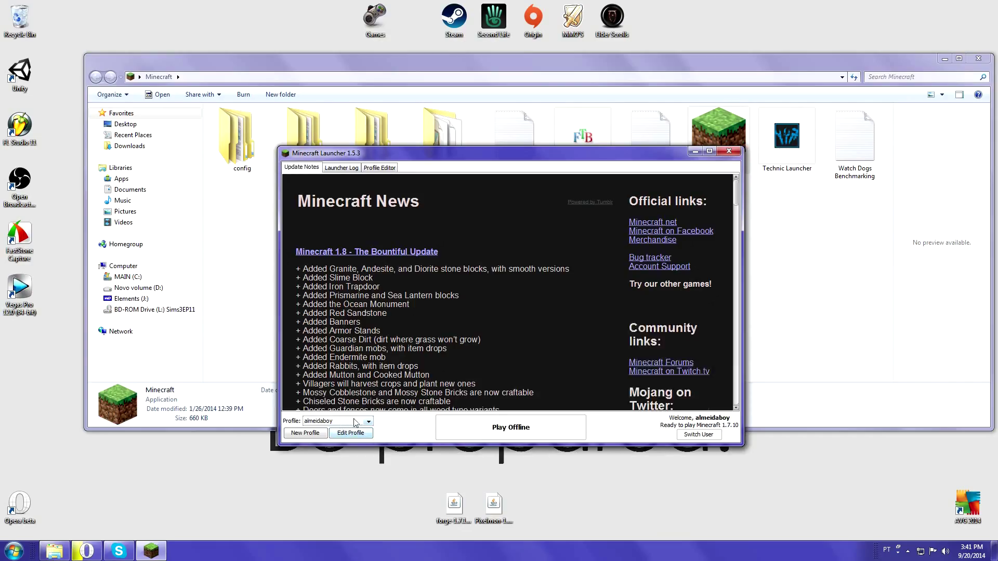
click(368, 422)
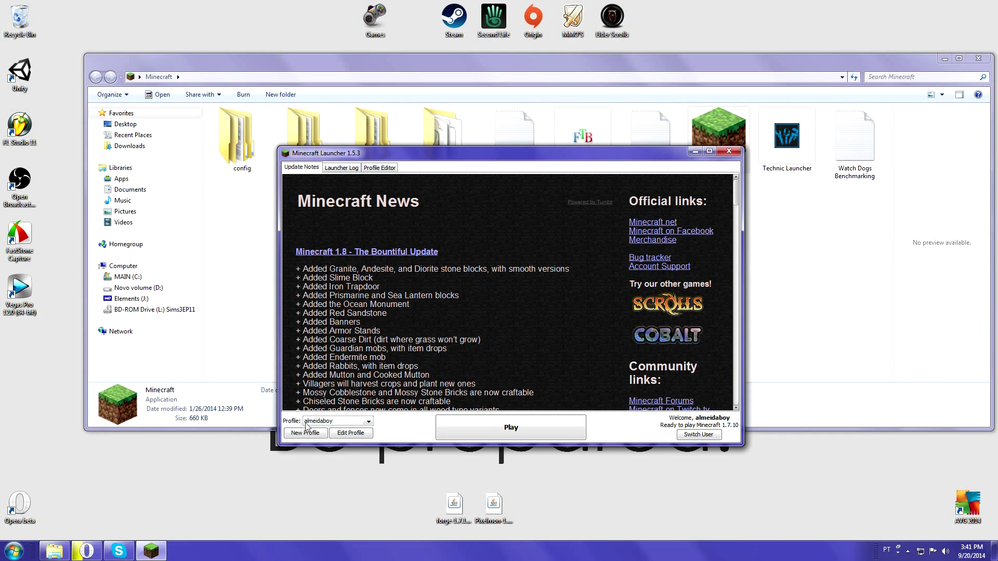
click(337, 421)
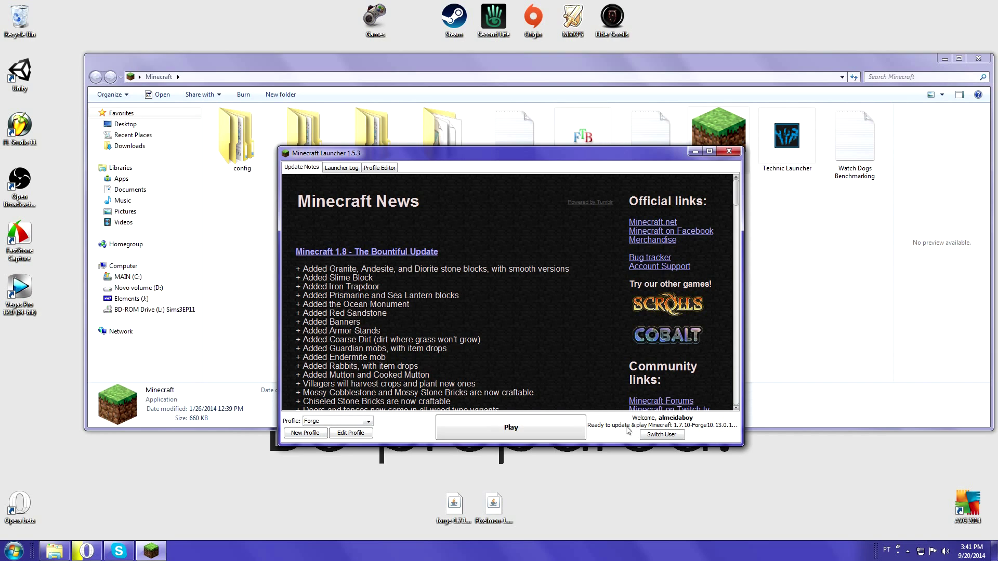
mouse_move(699, 431)
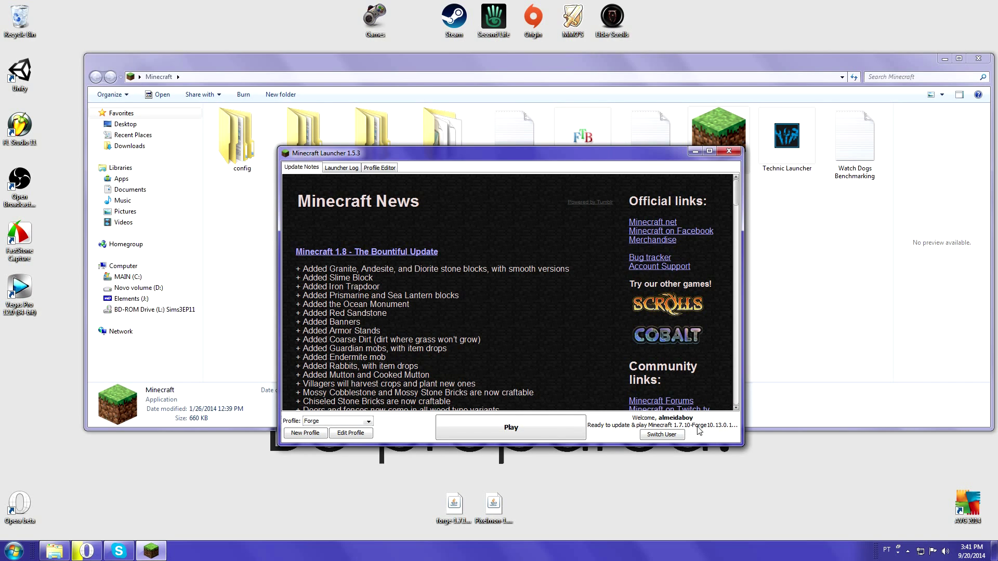
mouse_move(511, 427)
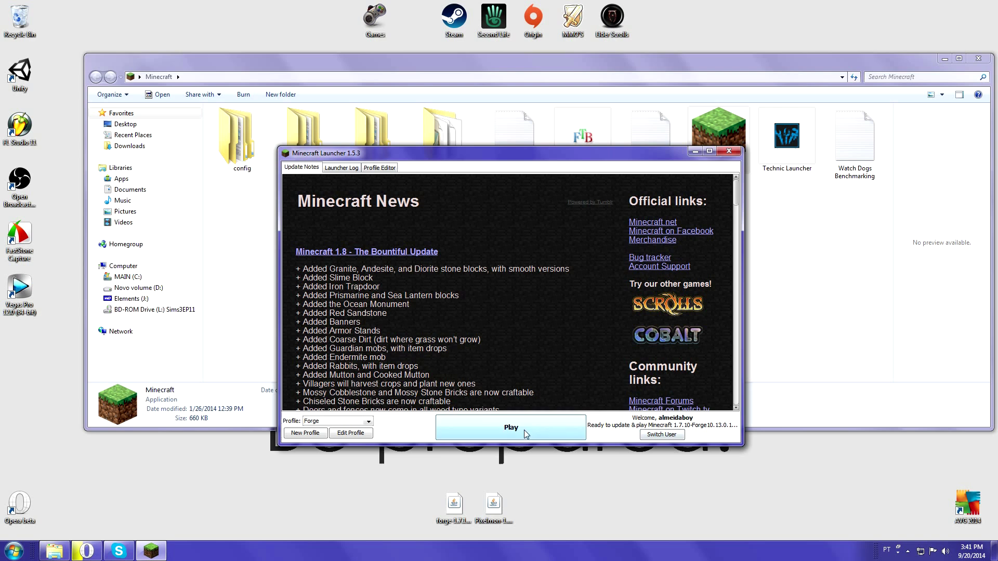
click(510, 427)
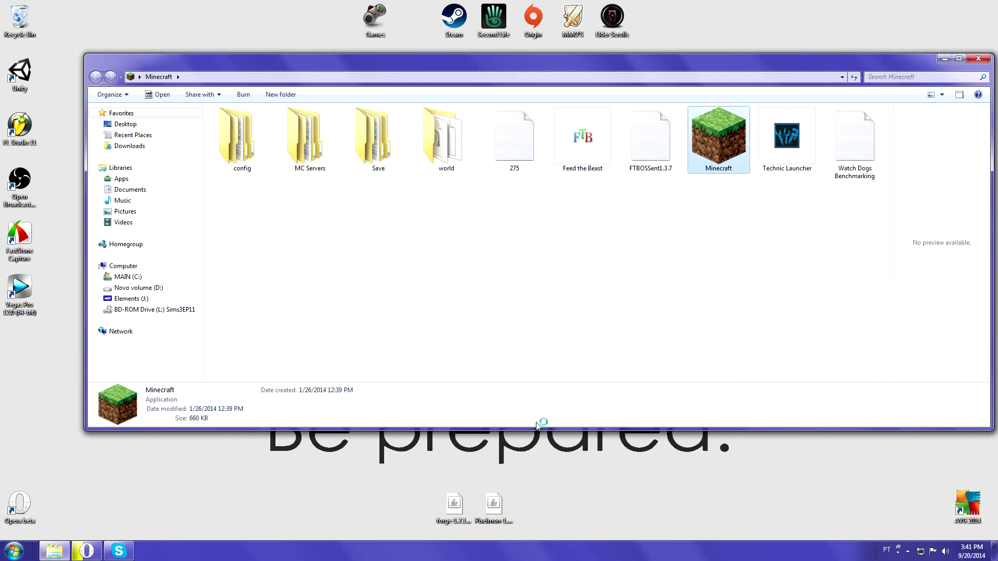
mouse_move(549, 300)
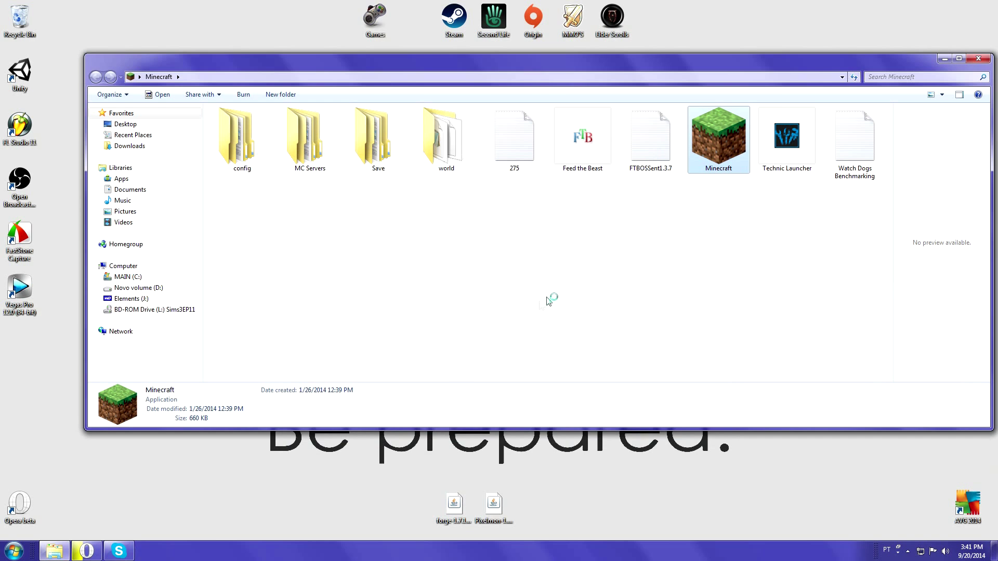
mouse_move(720, 255)
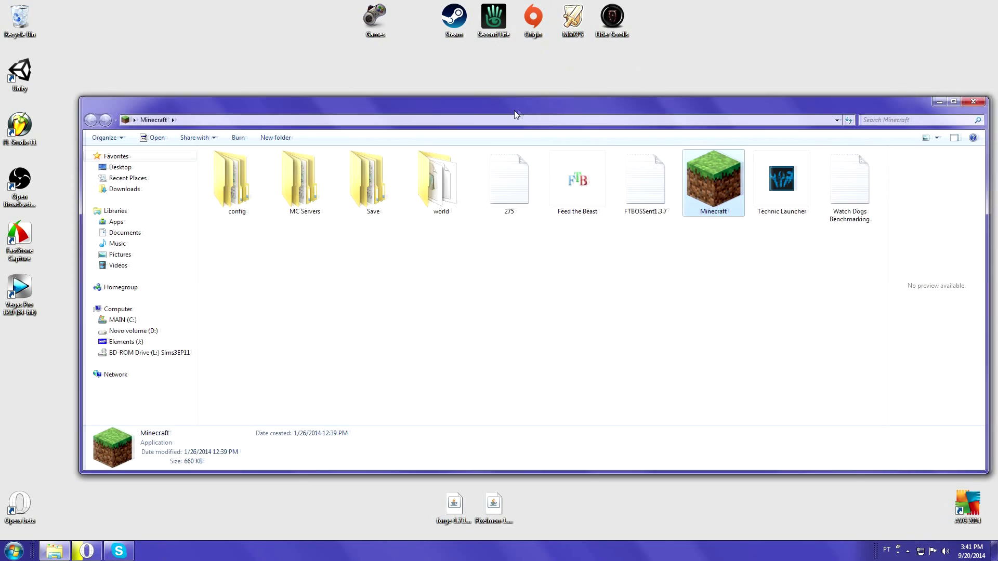
Step: Search %appdata% from the Start menu and open the .minecraft folder in Roaming
click(11, 550)
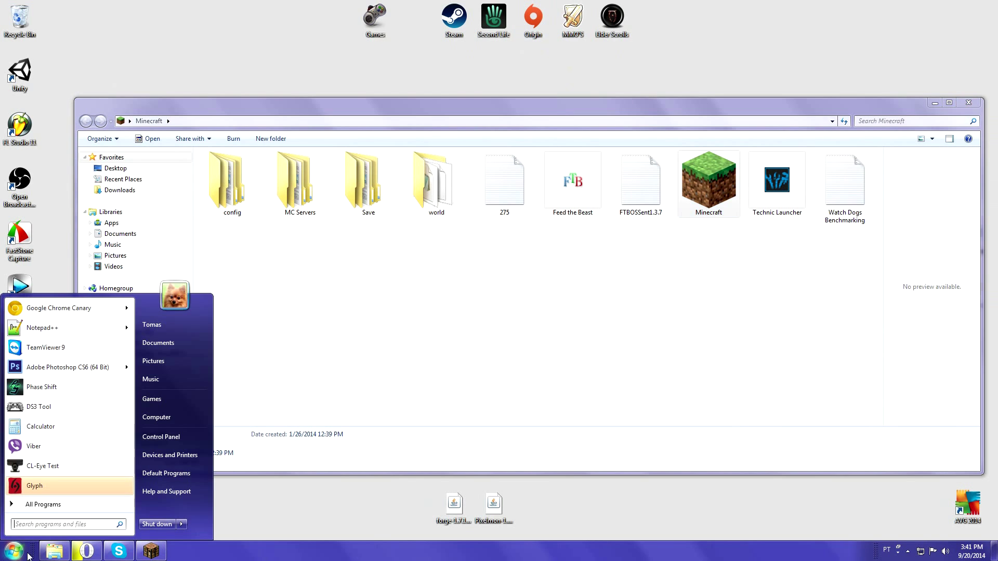
click(63, 524)
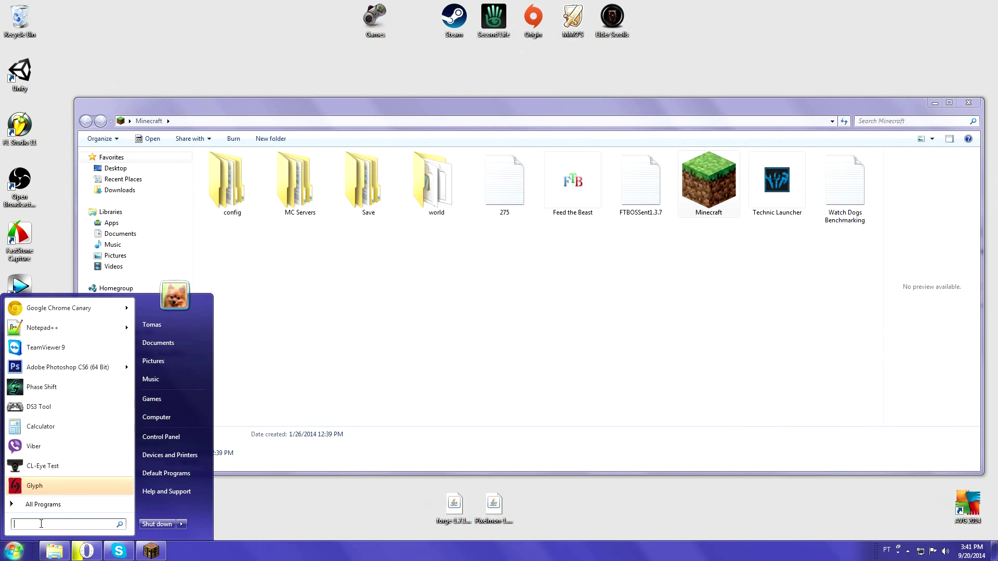
text(%appda)
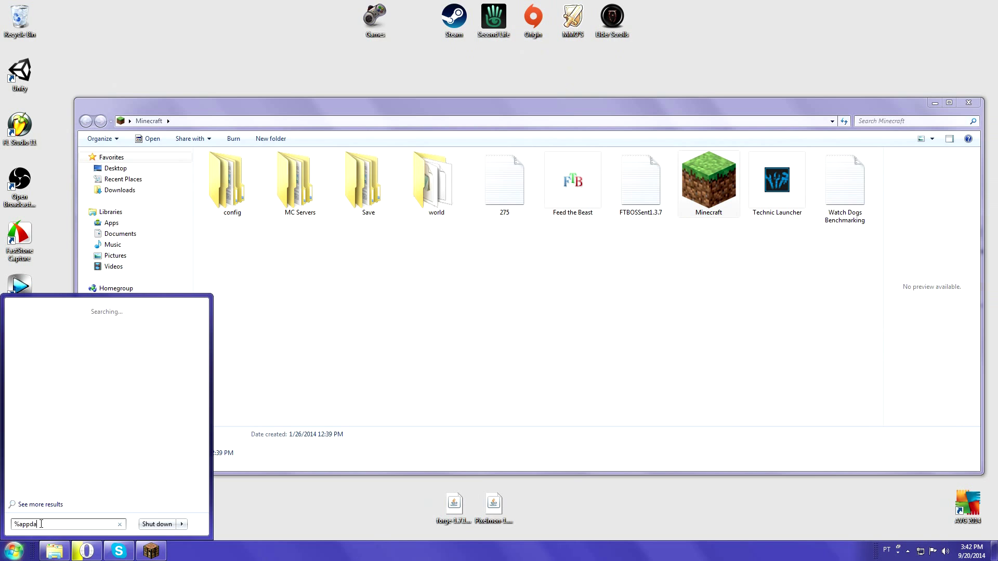
key(Return)
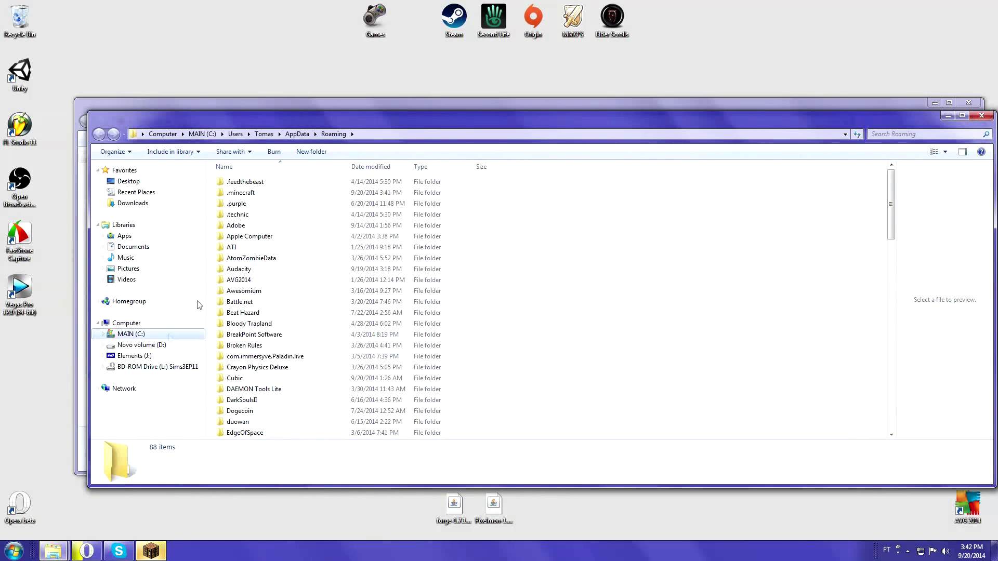
double_click(241, 193)
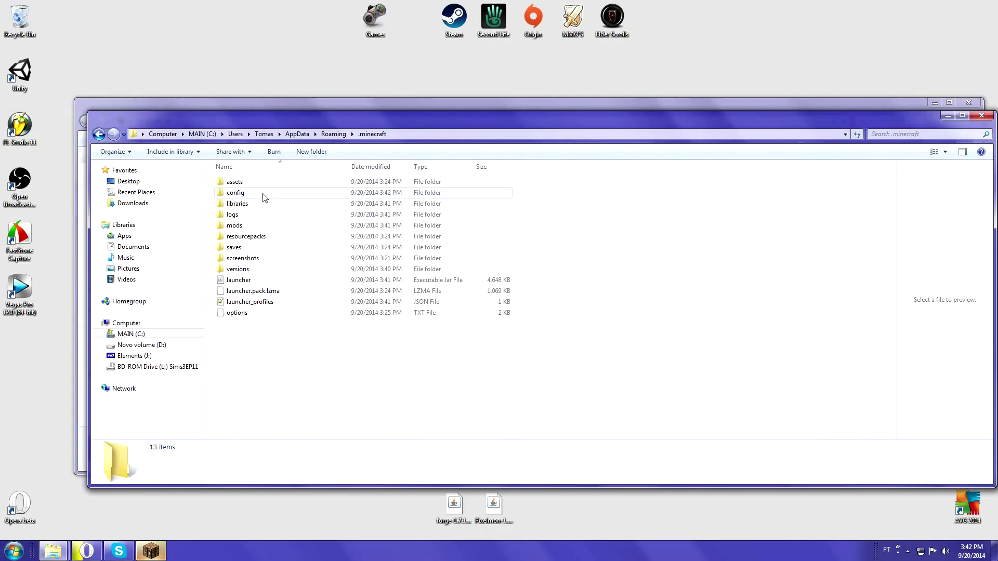
mouse_move(264, 225)
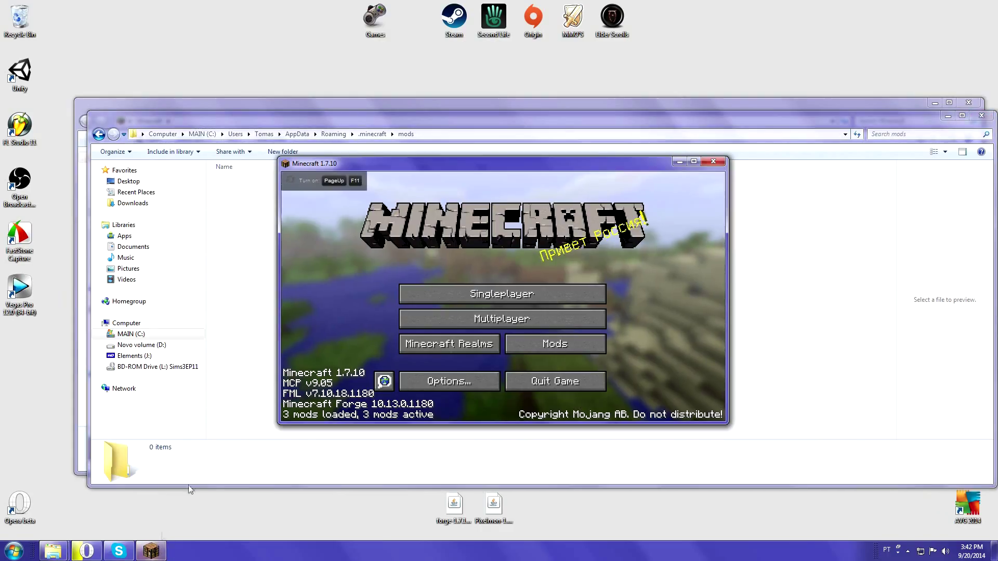
mouse_move(555, 381)
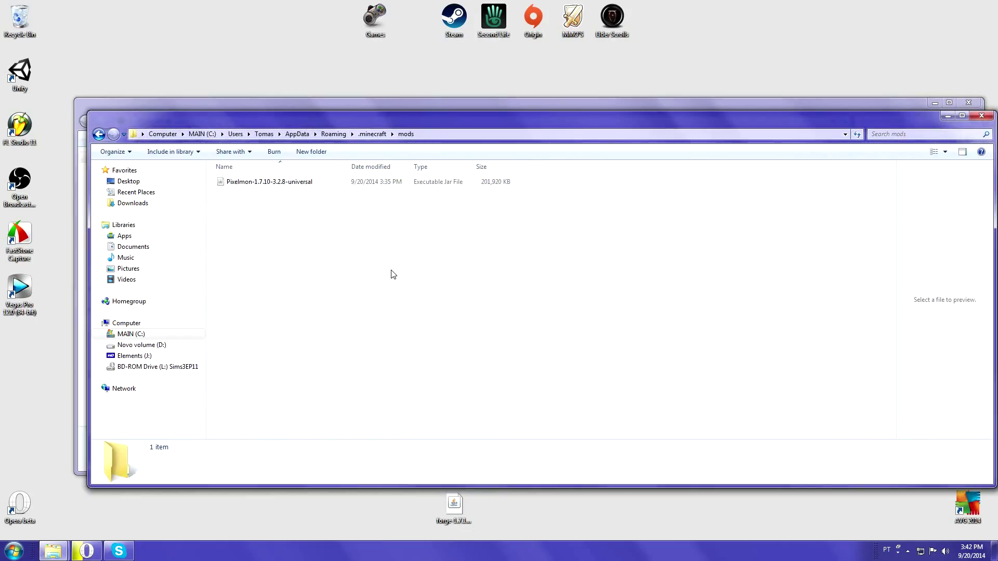
mouse_move(604, 271)
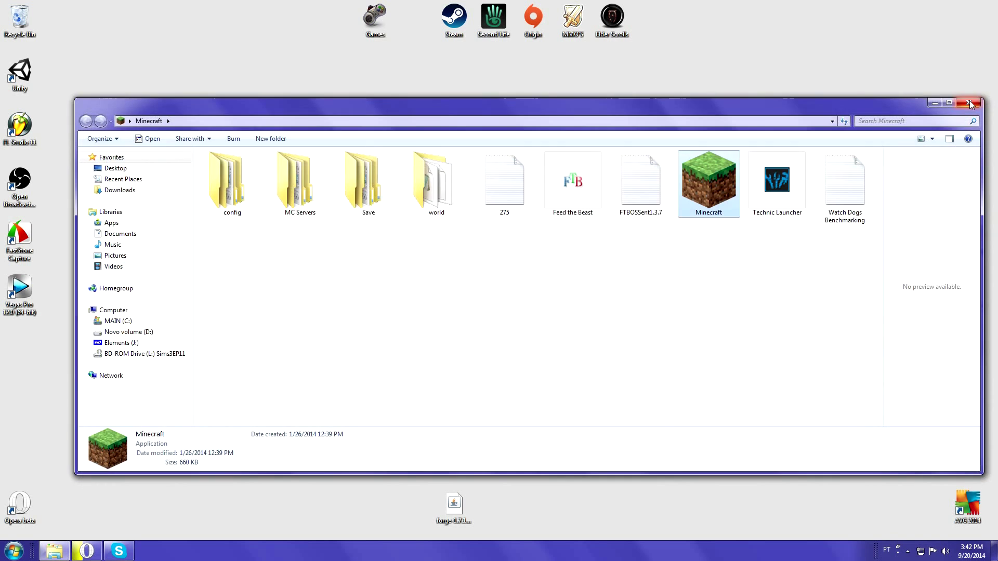
Step: Close Explorer, view Pixelmon 3.2.8 in the Mods list, then return to the title screen
click(972, 103)
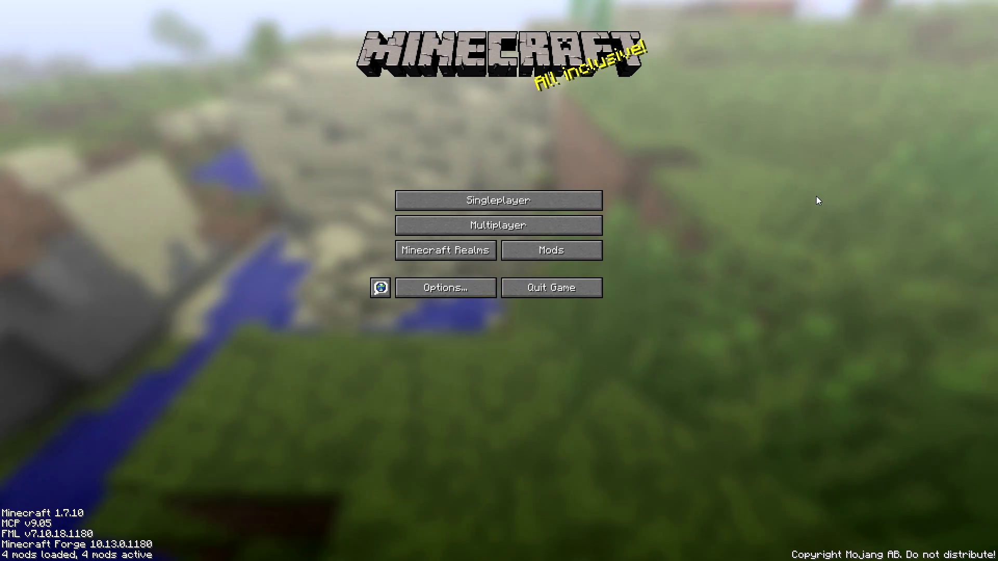
click(551, 250)
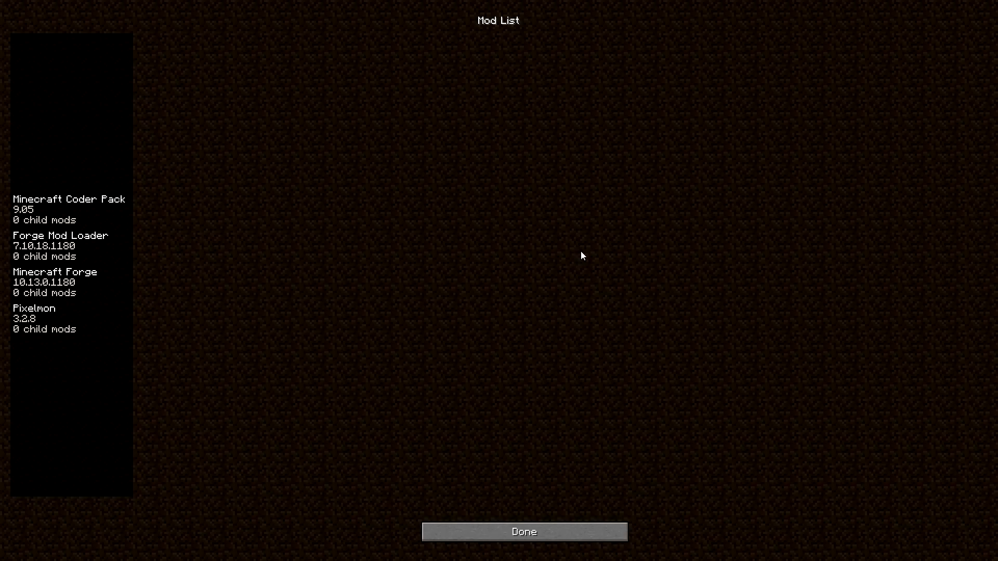
mouse_move(589, 250)
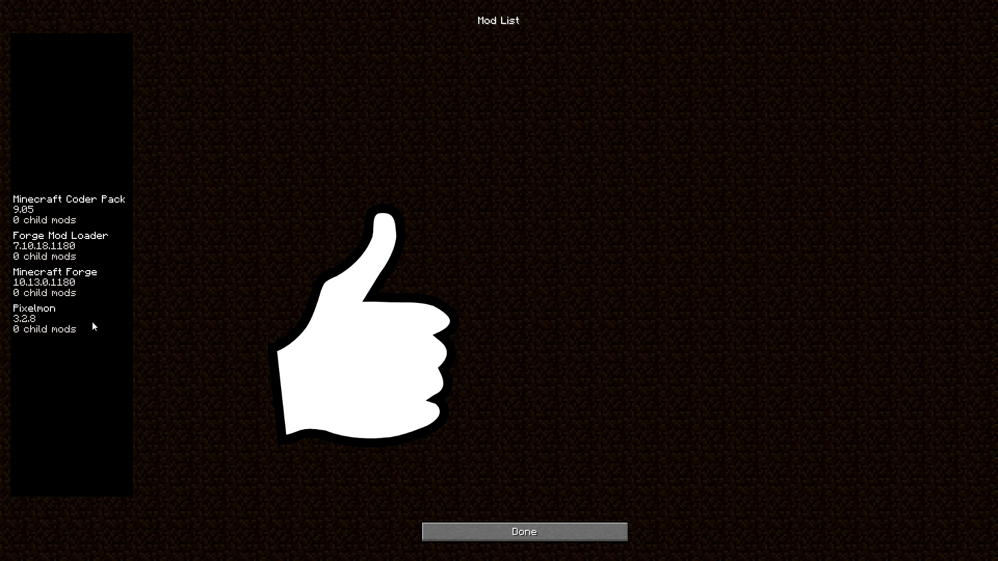
click(34, 318)
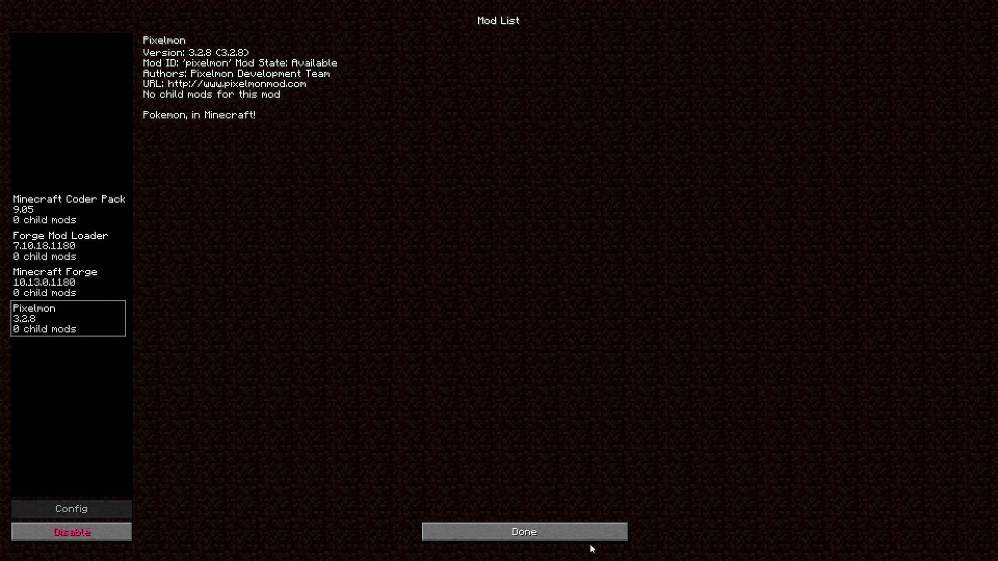
click(523, 531)
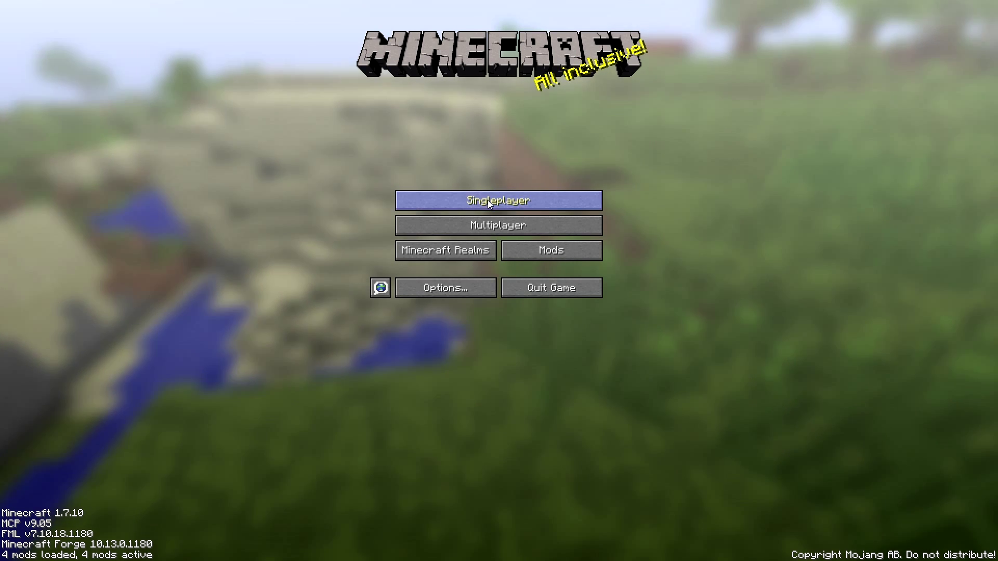
Step: Create a Survival world named New World from Singleplayer, passing through More World Options
click(498, 200)
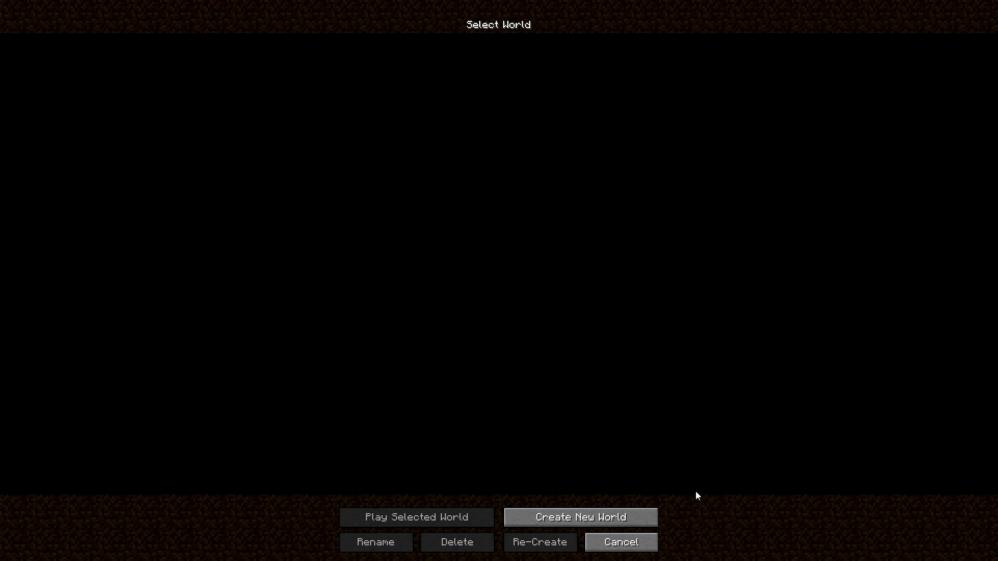
mouse_move(580, 516)
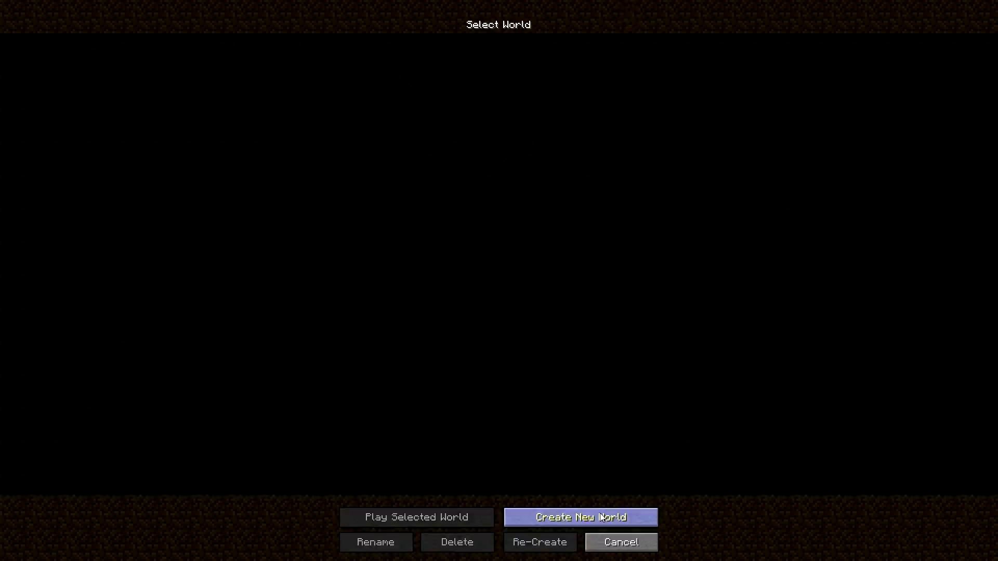
click(580, 517)
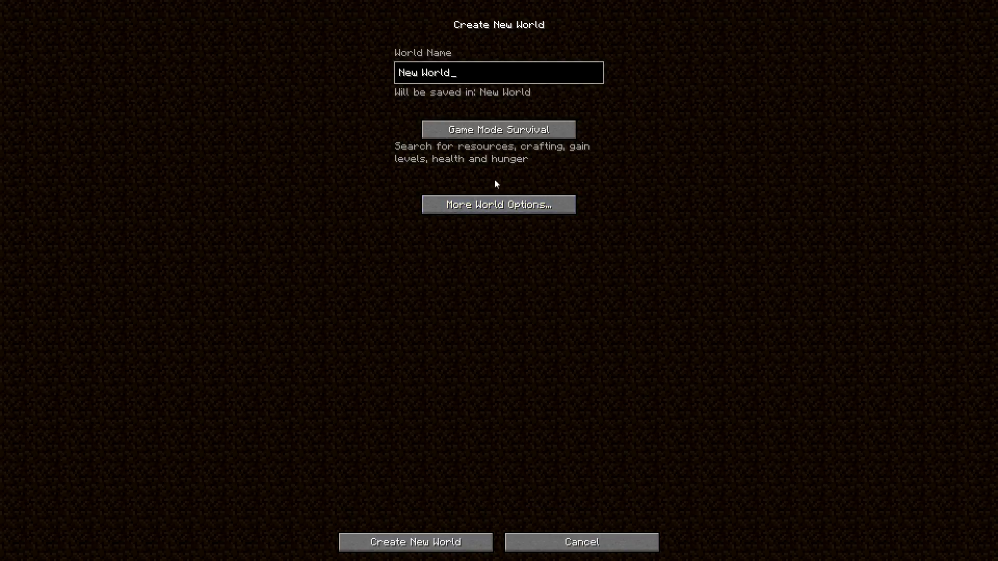
click(498, 204)
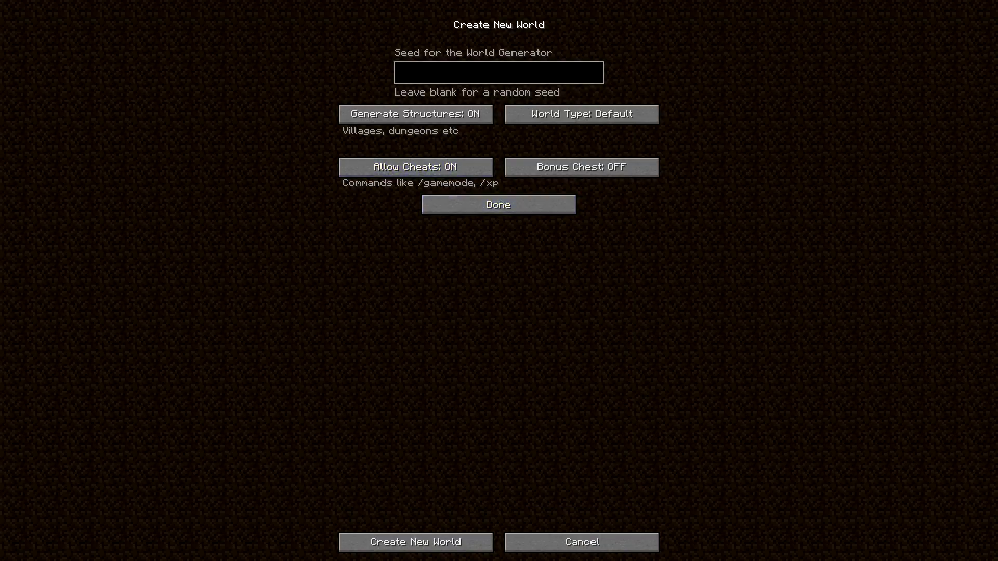
click(414, 543)
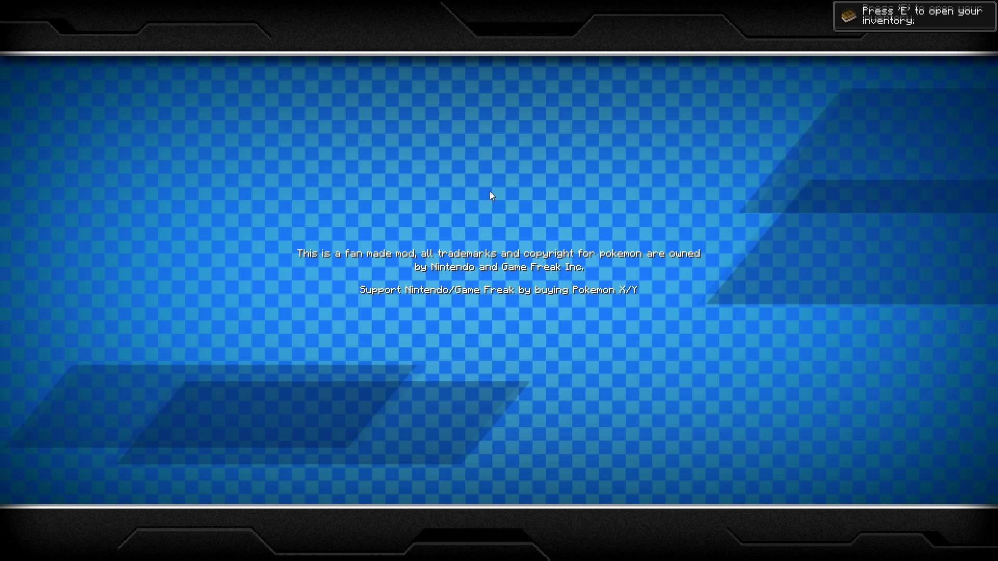
mouse_move(693, 287)
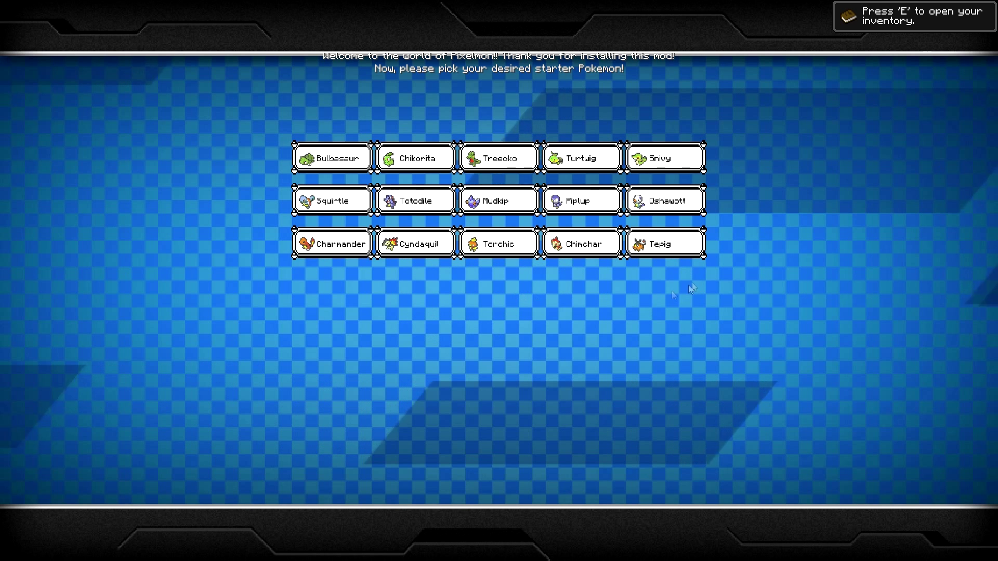
mouse_move(652, 184)
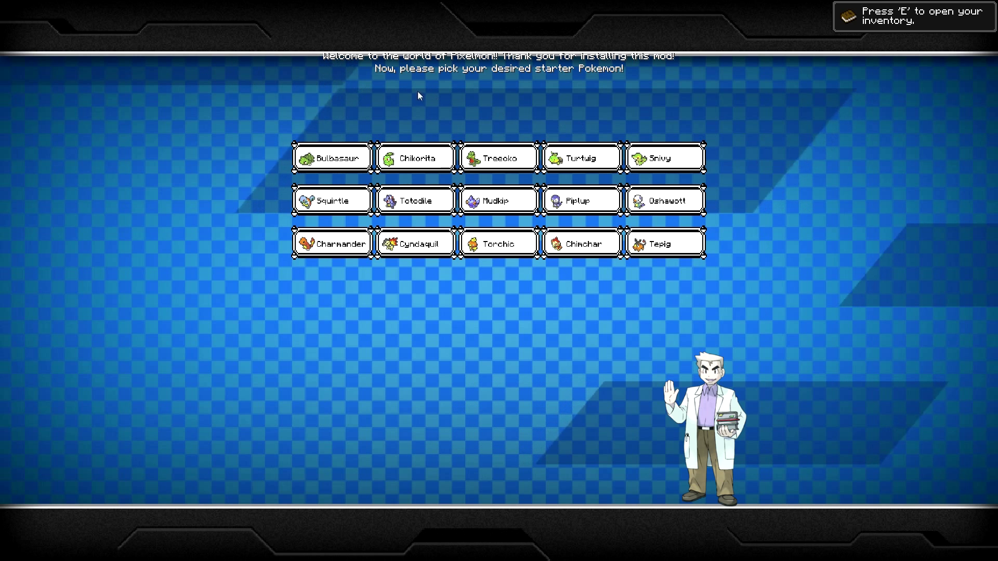
mouse_move(574, 85)
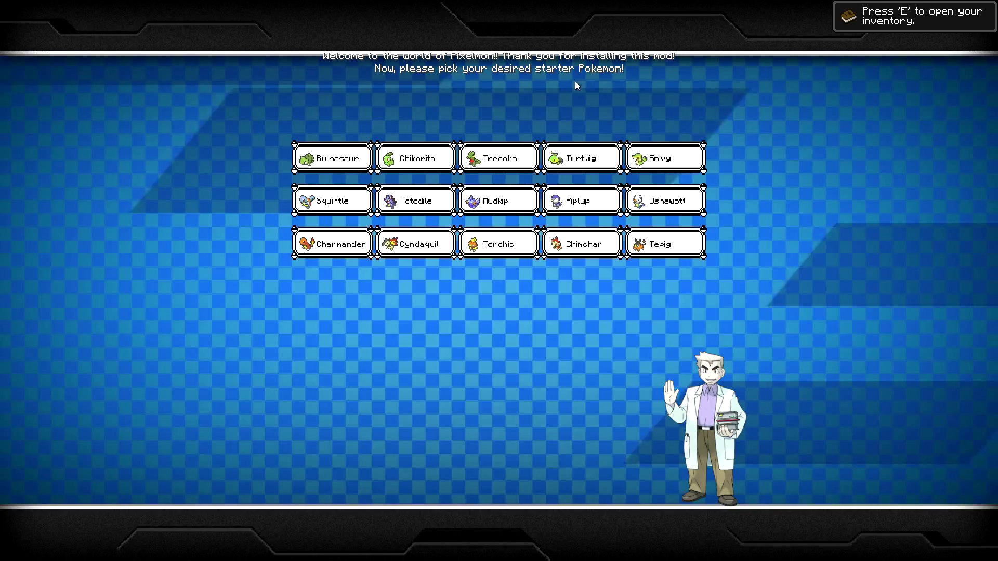
mouse_move(431, 83)
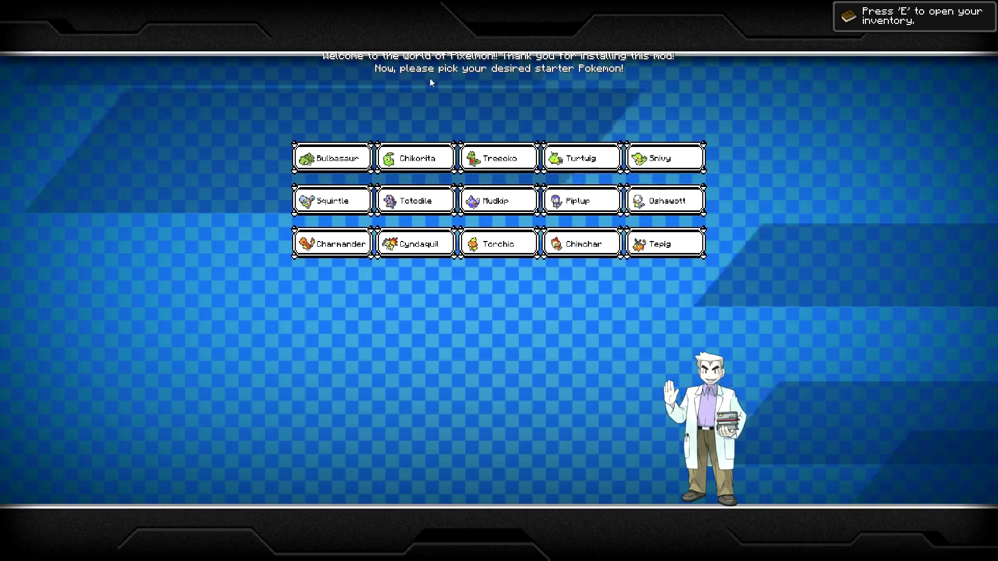
mouse_move(525, 93)
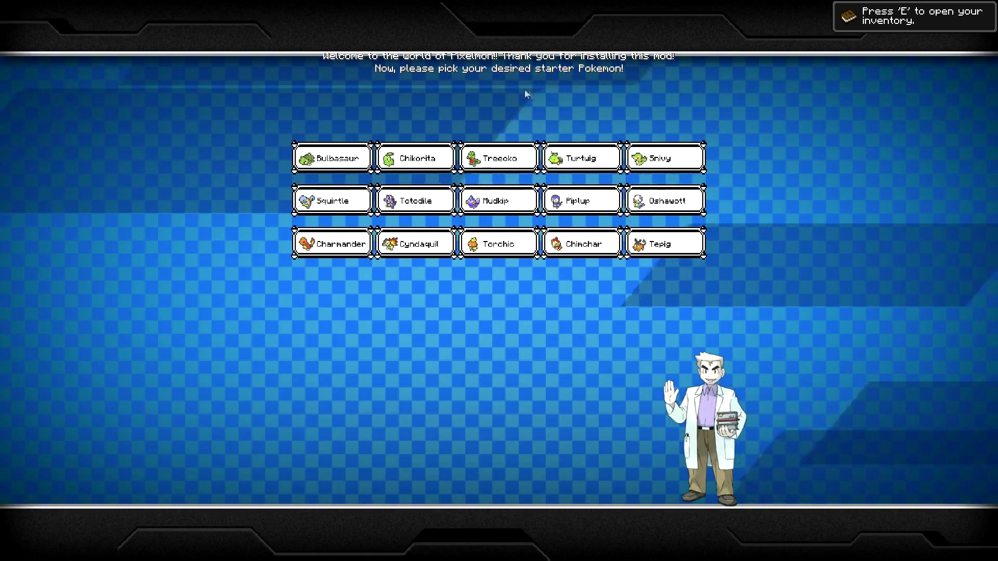
Step: Pick Turtwig on the Pixelmon starter screen, adding it to the party at level 5
click(580, 157)
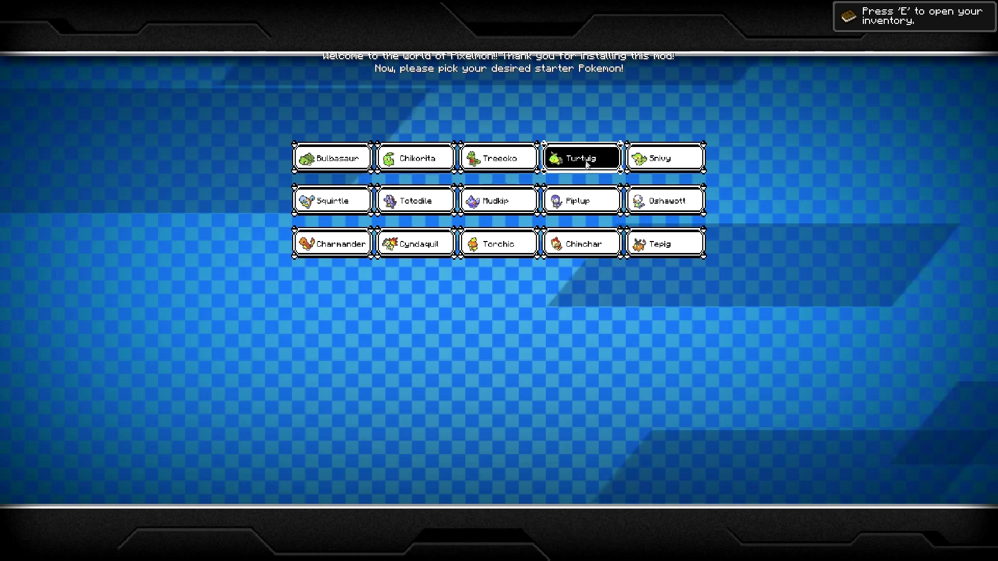
click(580, 157)
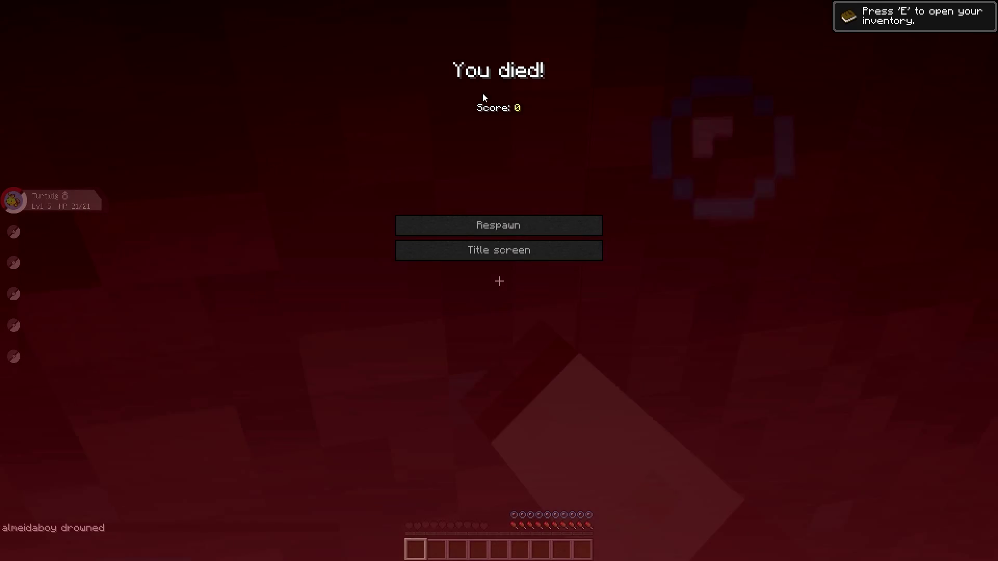
Step: Respawn from the drowning death screen beside the water and sand
click(499, 225)
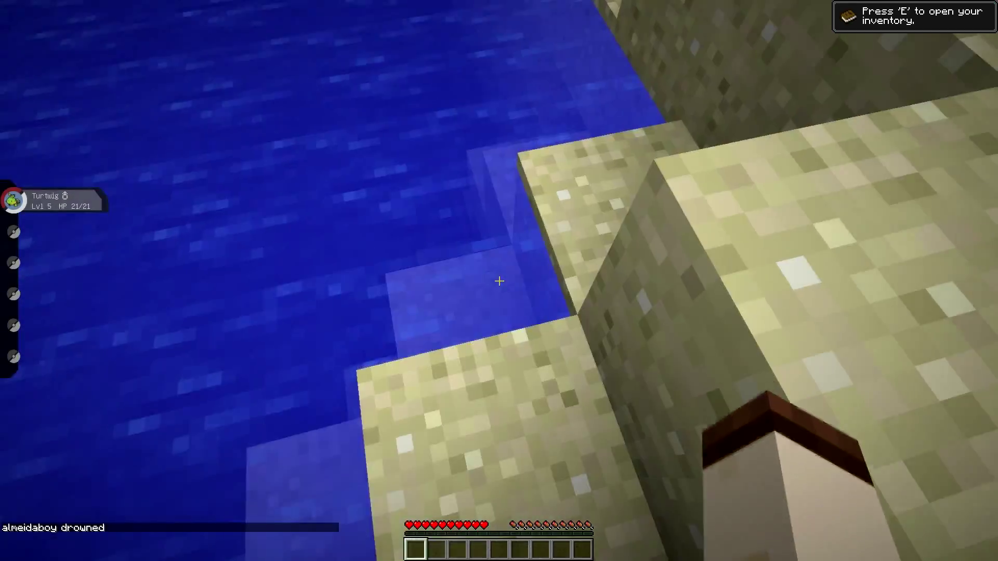
mouse_move(499, 281)
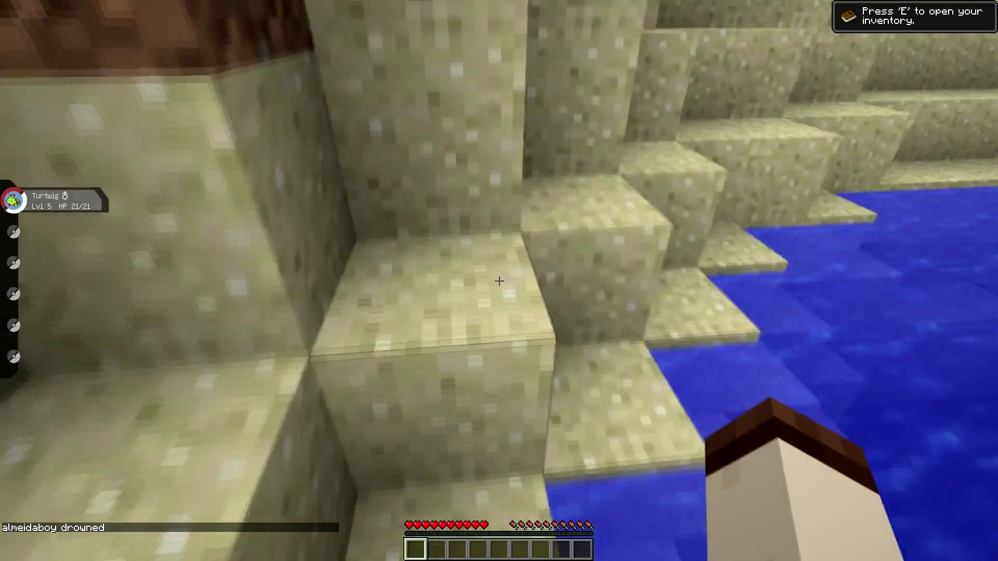
mouse_move(498, 281)
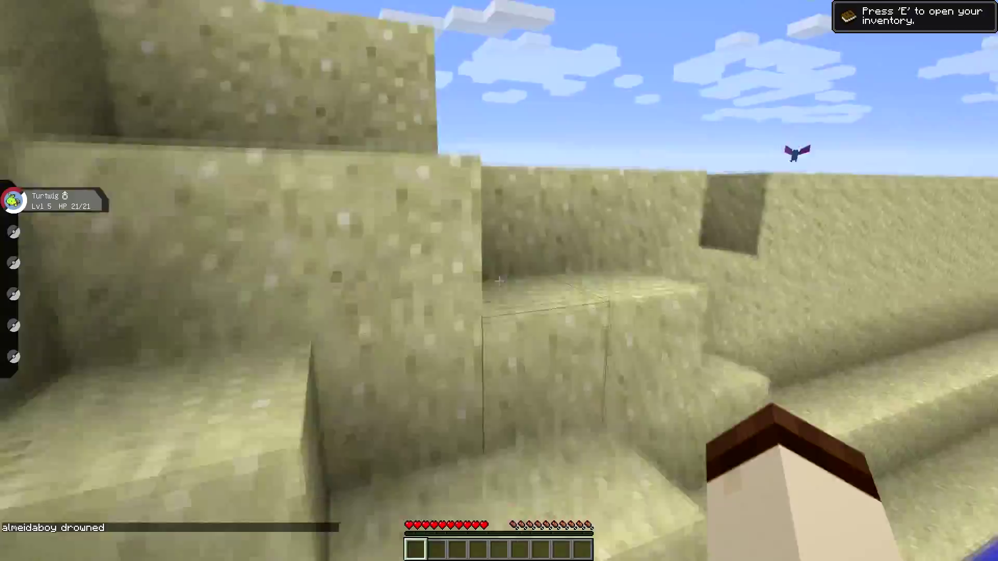
mouse_move(499, 280)
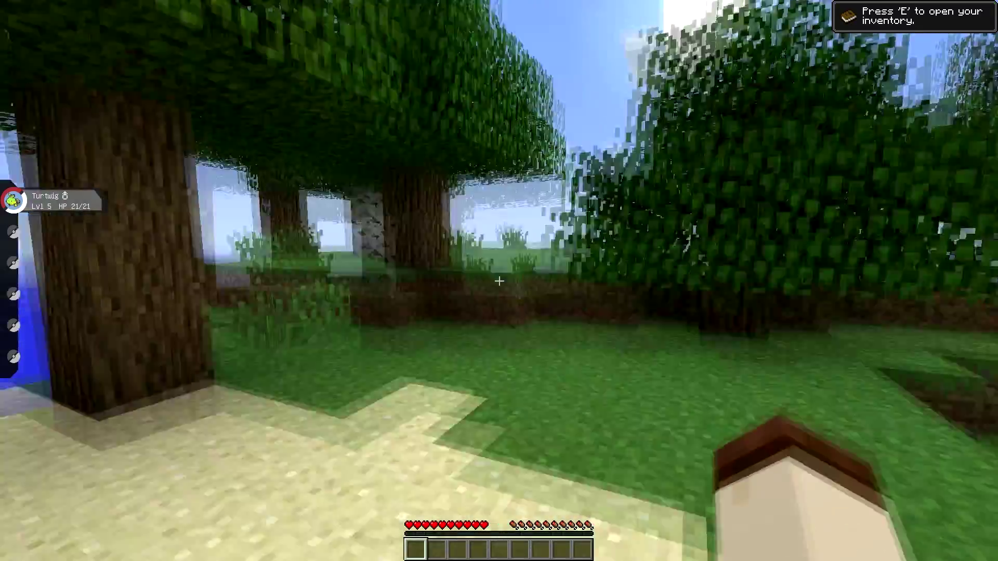
mouse_move(499, 280)
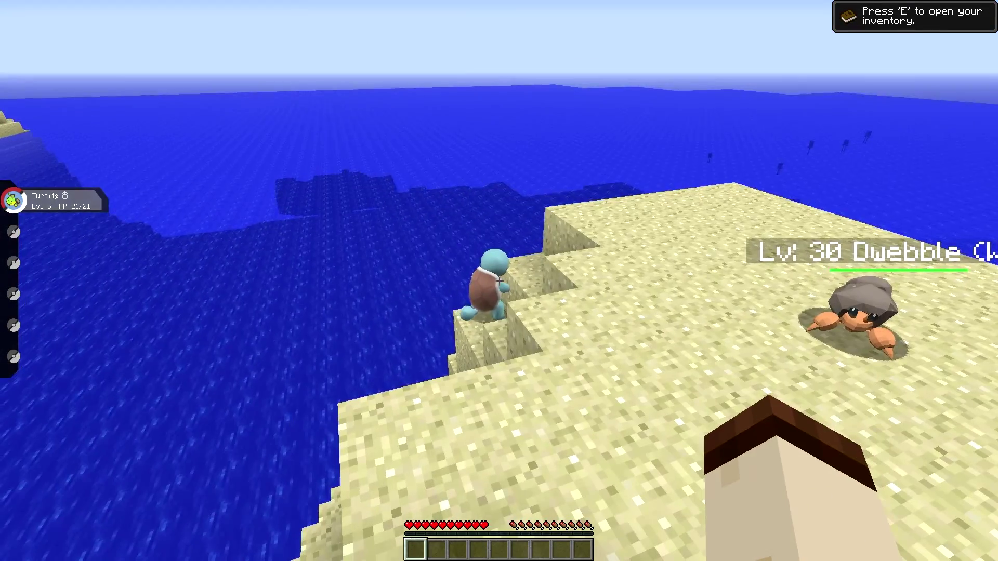
mouse_move(499, 280)
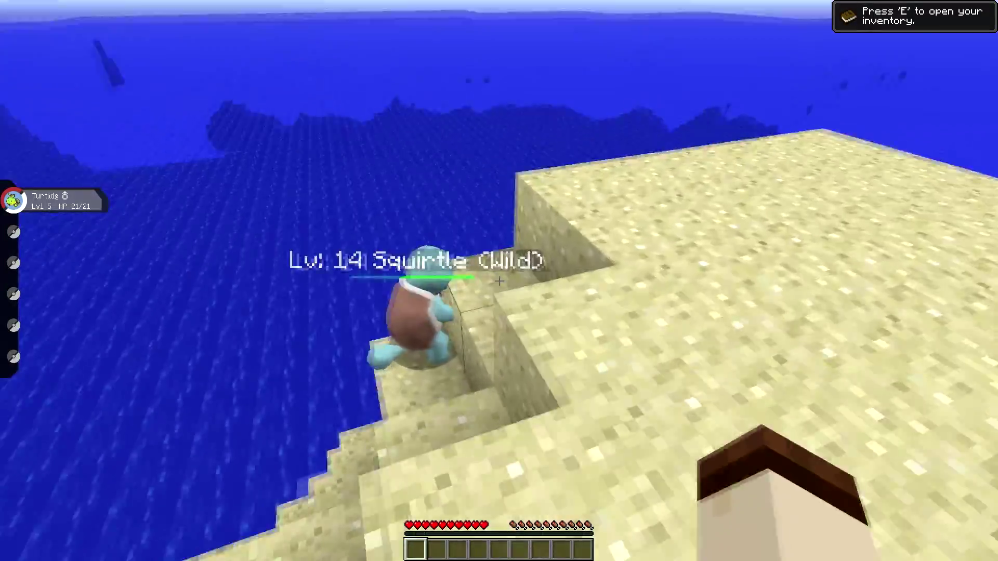
mouse_move(499, 281)
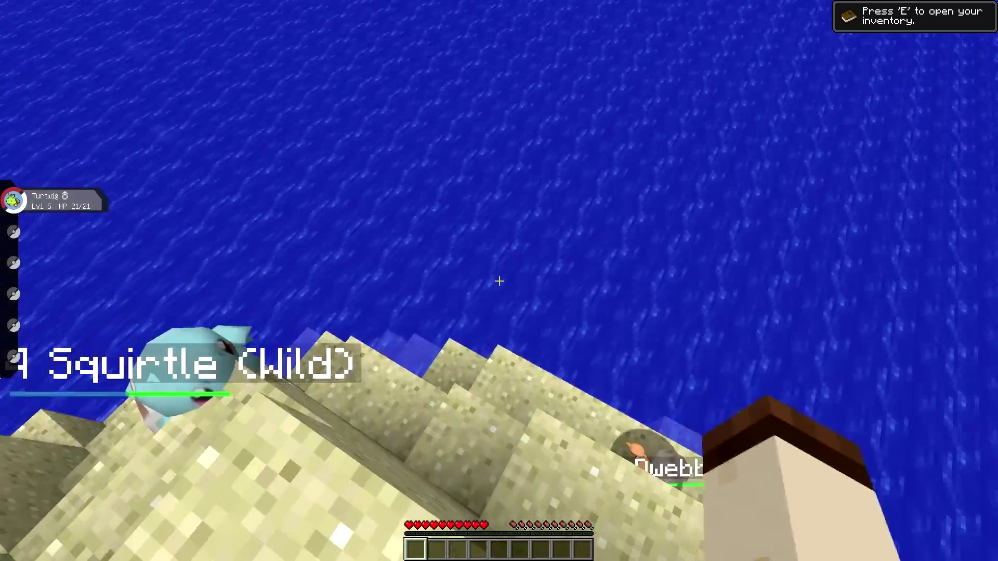
mouse_move(499, 281)
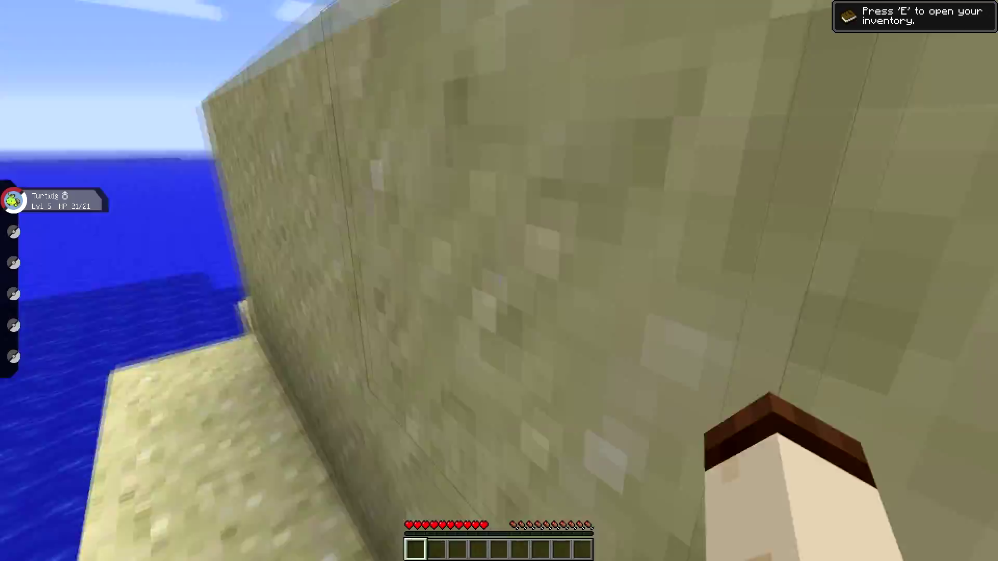
mouse_move(498, 280)
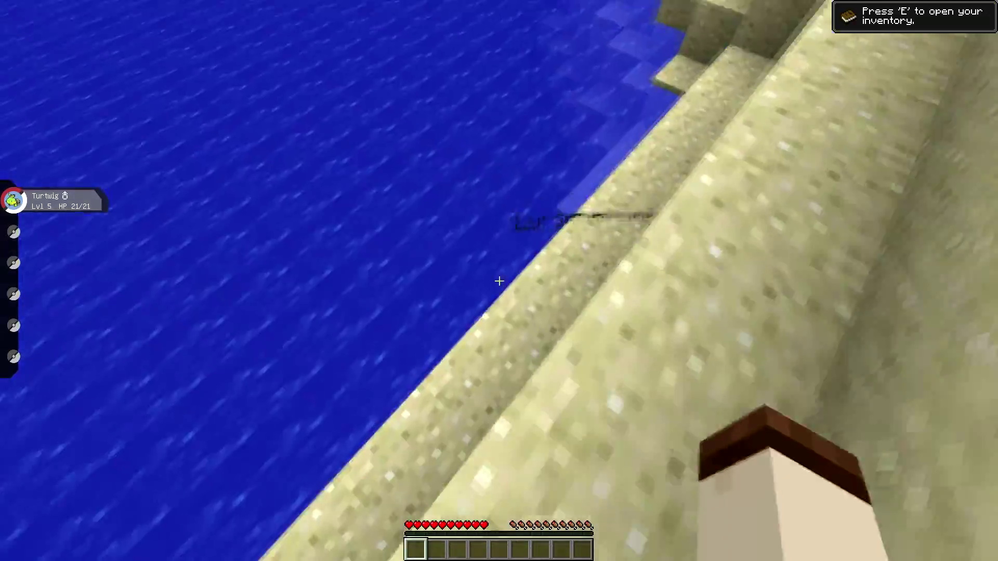
mouse_move(499, 281)
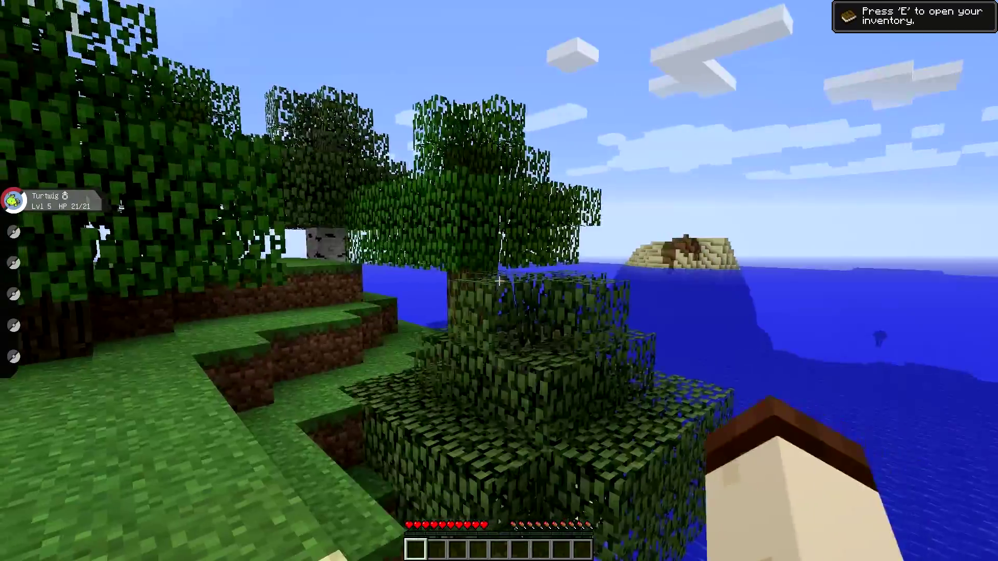
mouse_move(499, 281)
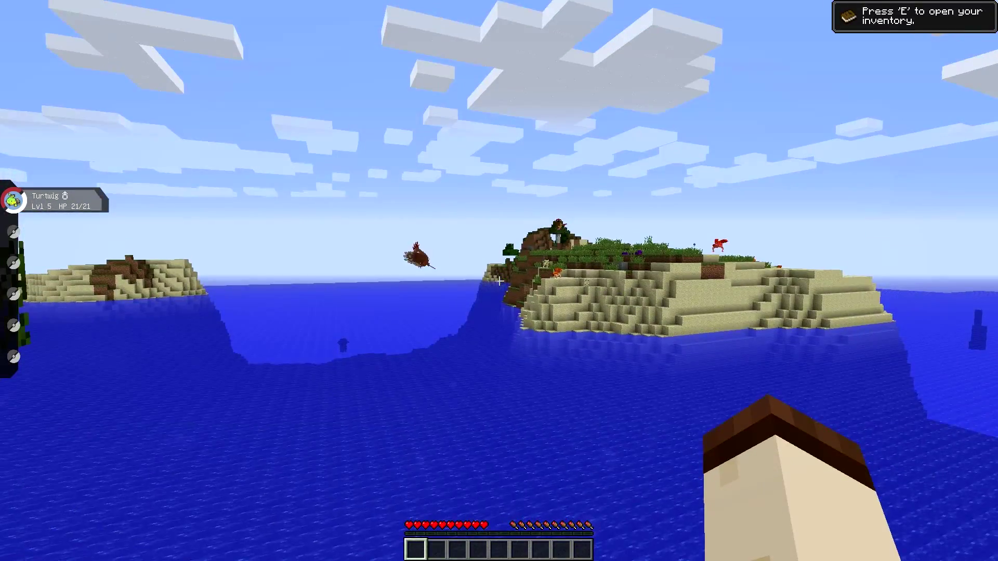
mouse_move(499, 281)
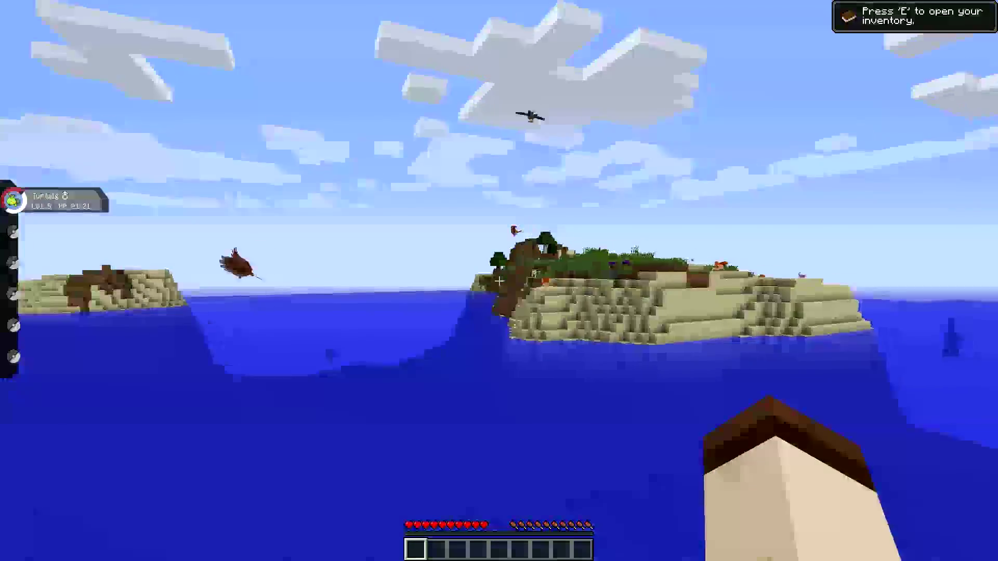
mouse_move(499, 281)
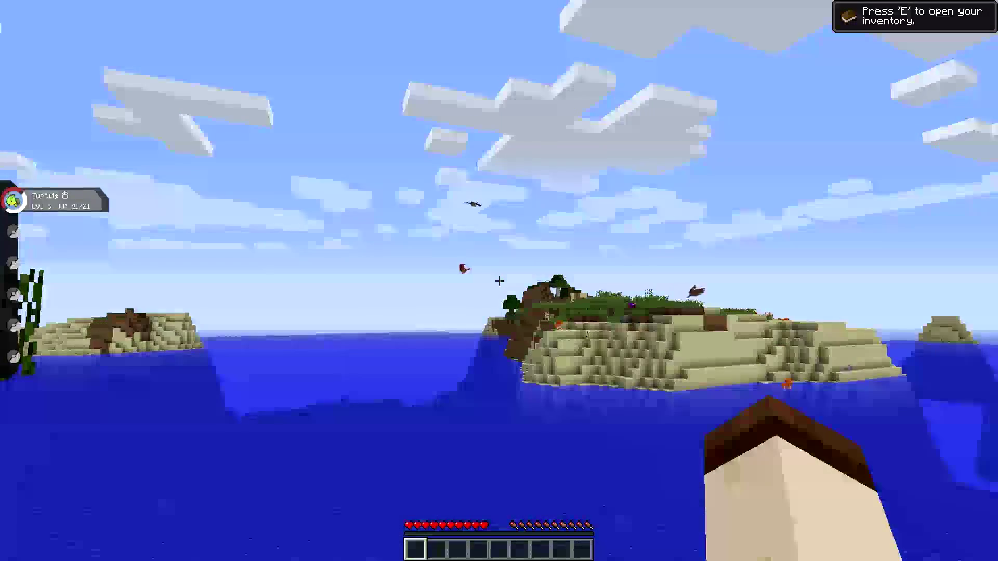
mouse_move(499, 281)
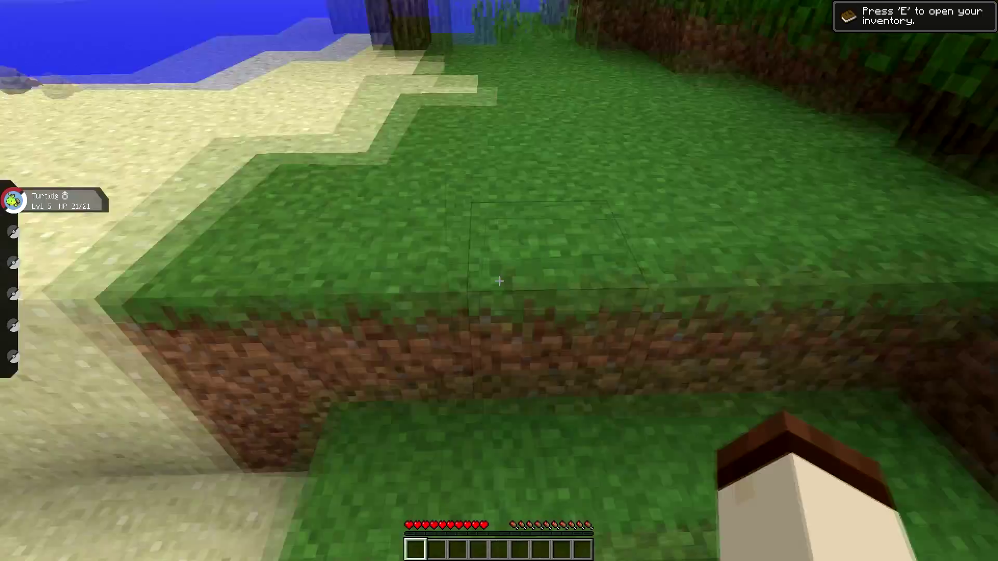
mouse_move(499, 281)
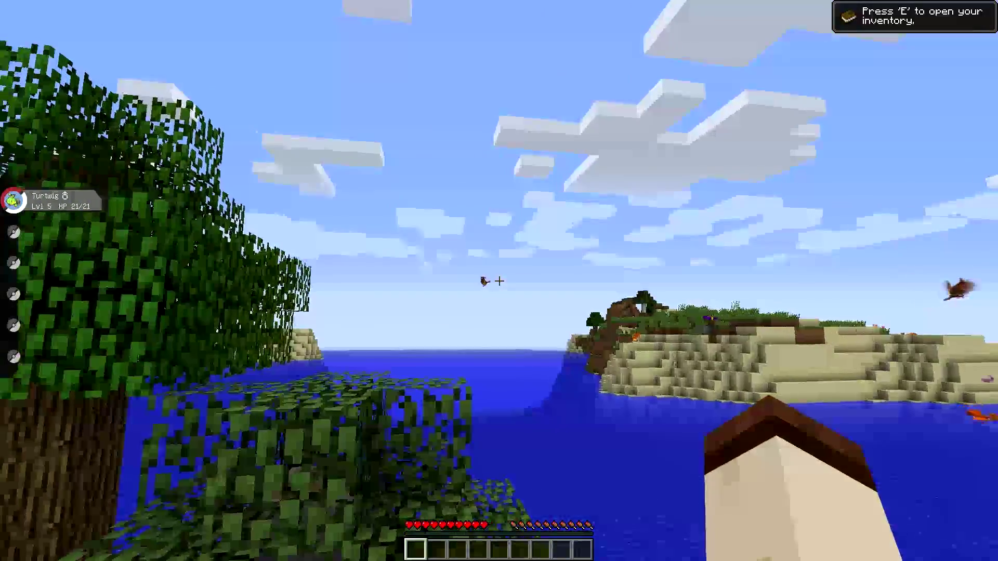
mouse_move(498, 281)
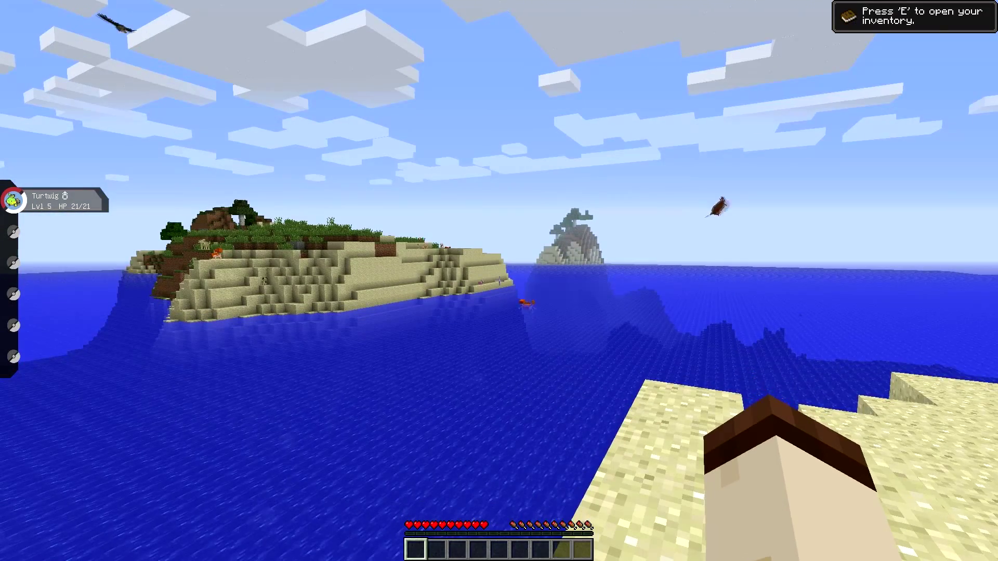
mouse_move(499, 281)
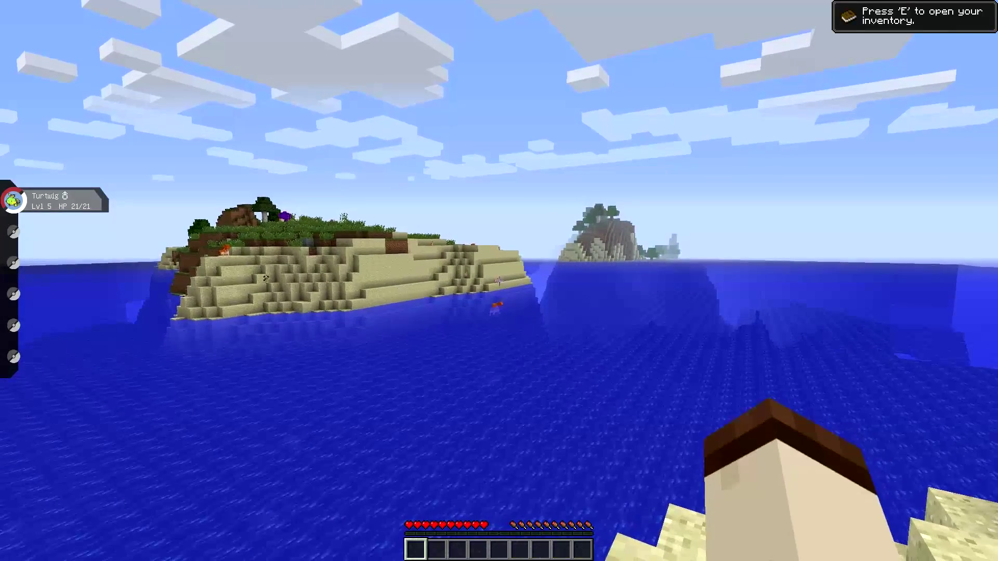
mouse_move(499, 281)
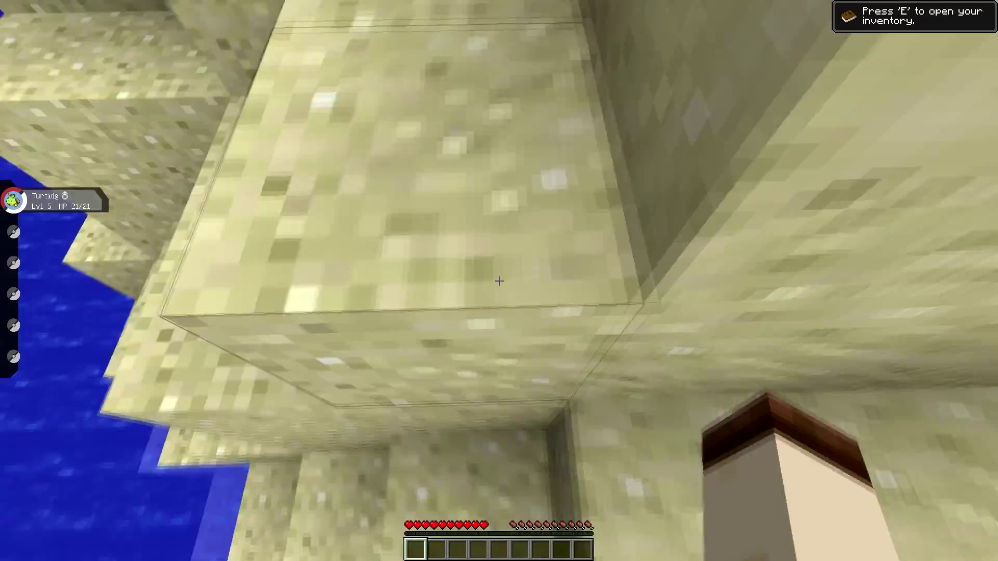
mouse_move(499, 281)
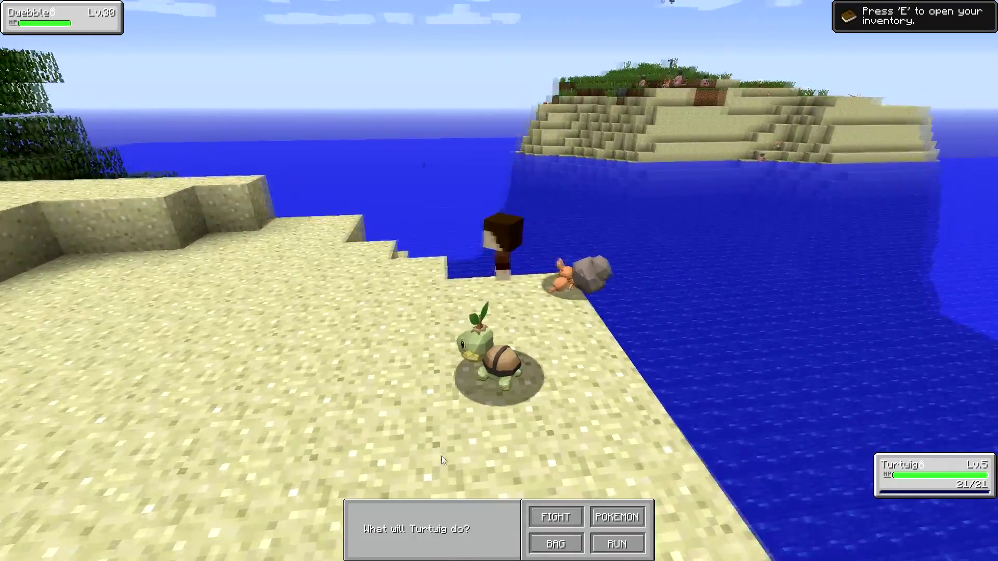
Step: Attack the level 30 Dwebble with Turtwig's Tackle via FIGHT
click(554, 517)
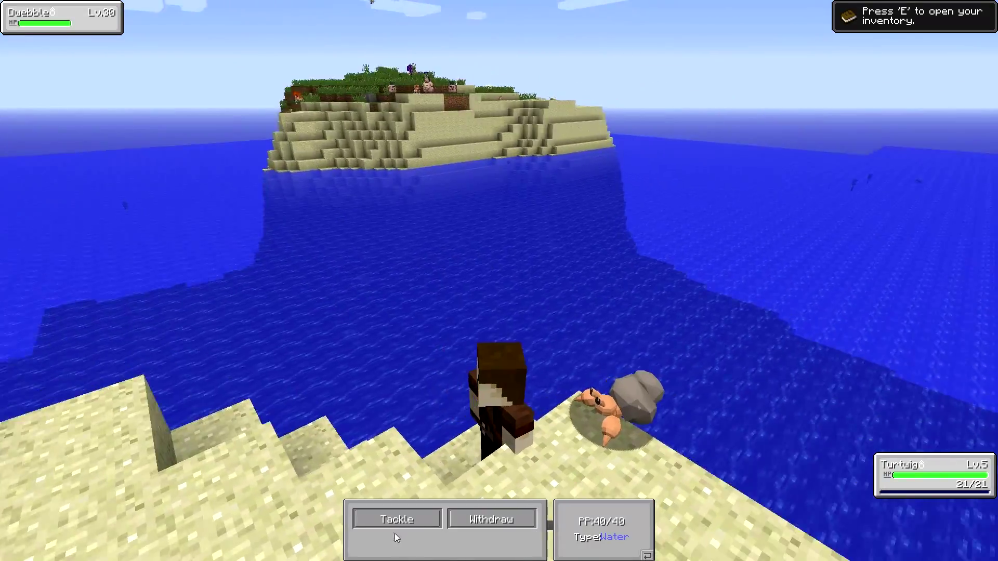
click(396, 519)
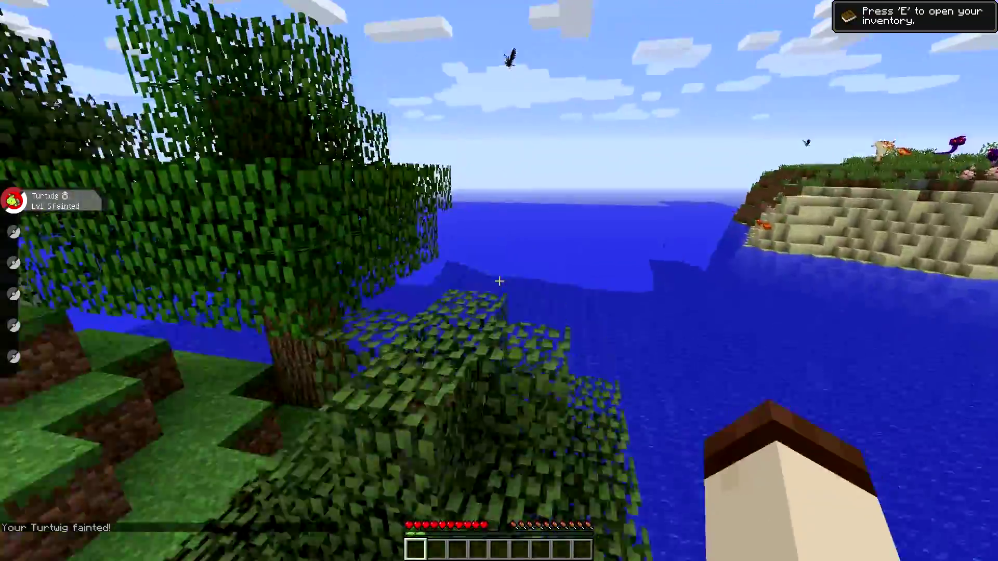
mouse_move(499, 281)
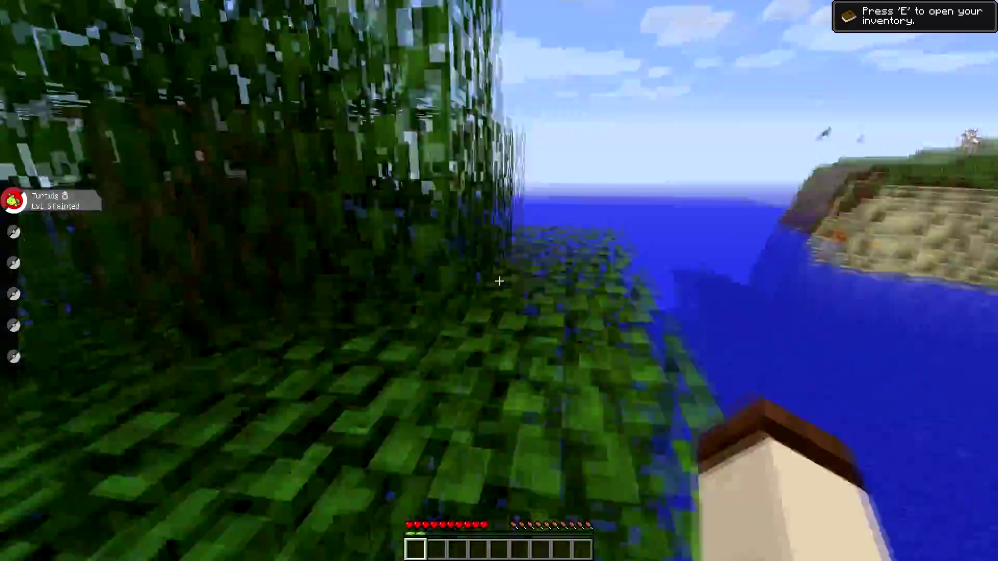